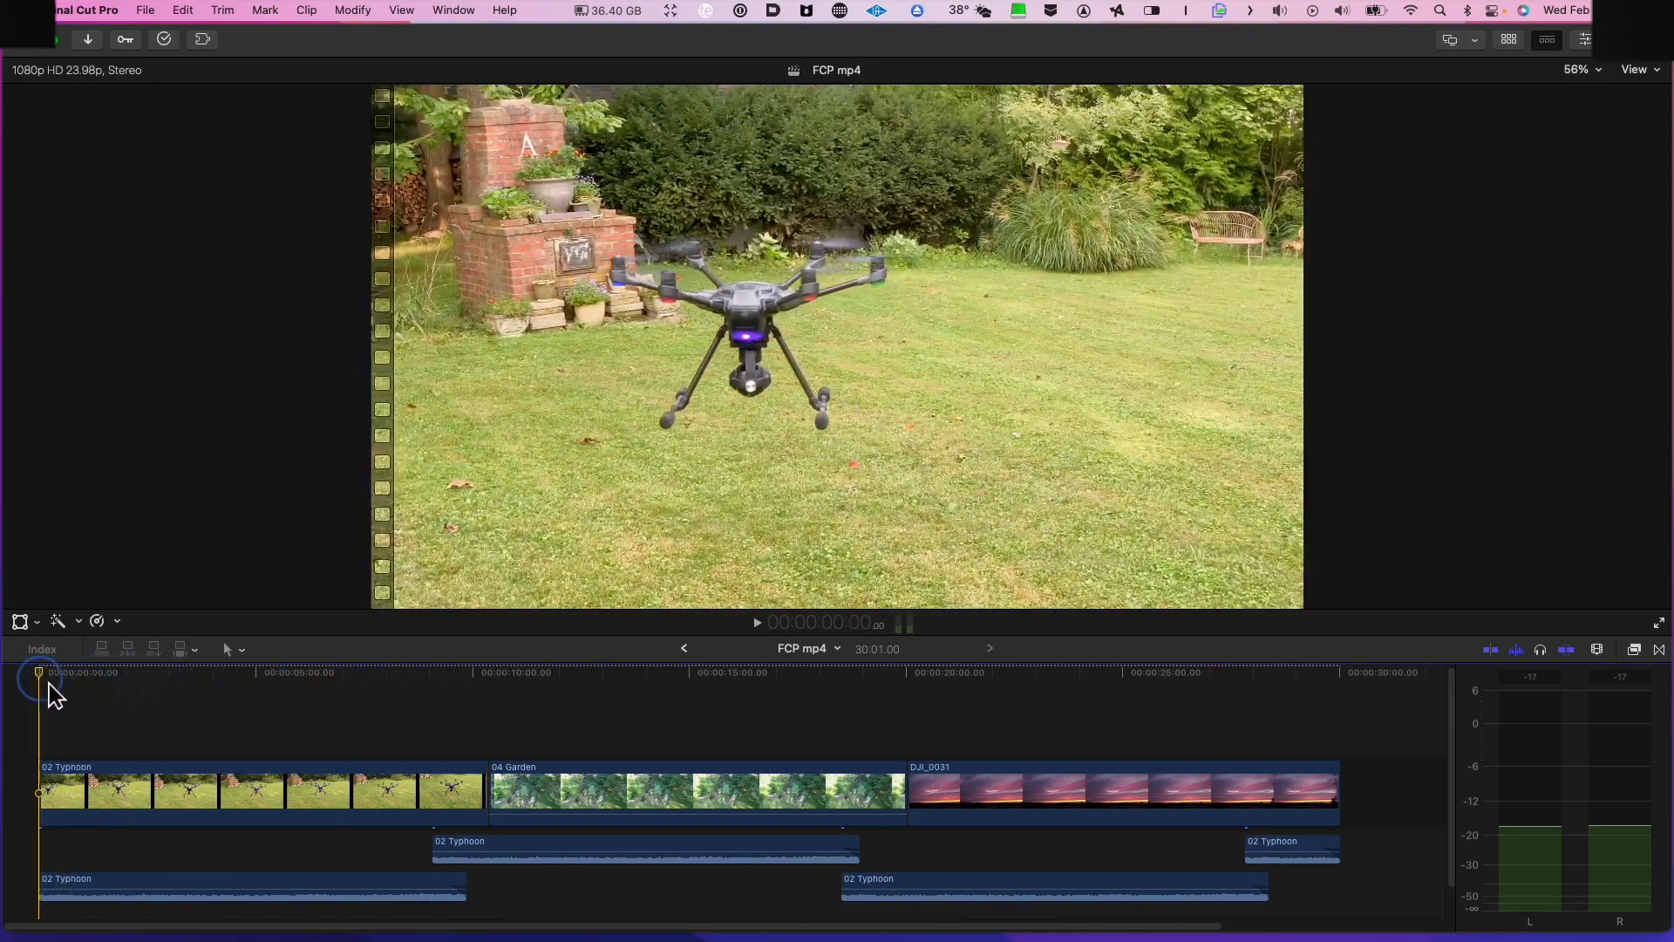
# Step: Bring up the Share destinations menu for the three-clip drone project
pyautogui.click(513, 673)
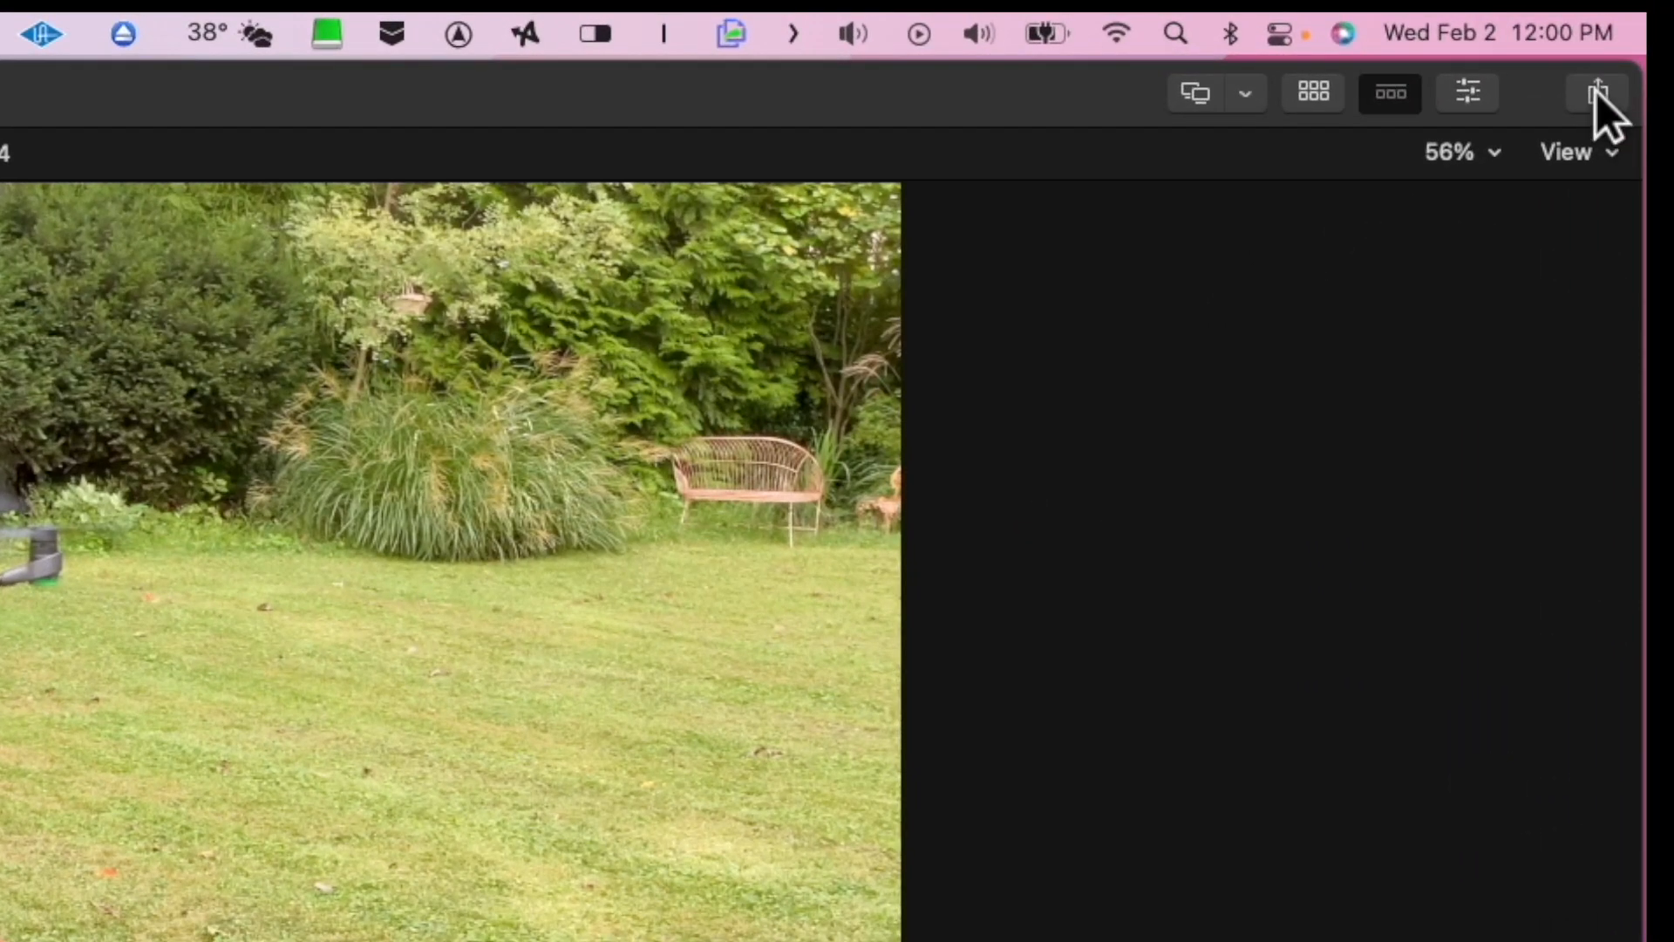
pyautogui.click(1597, 92)
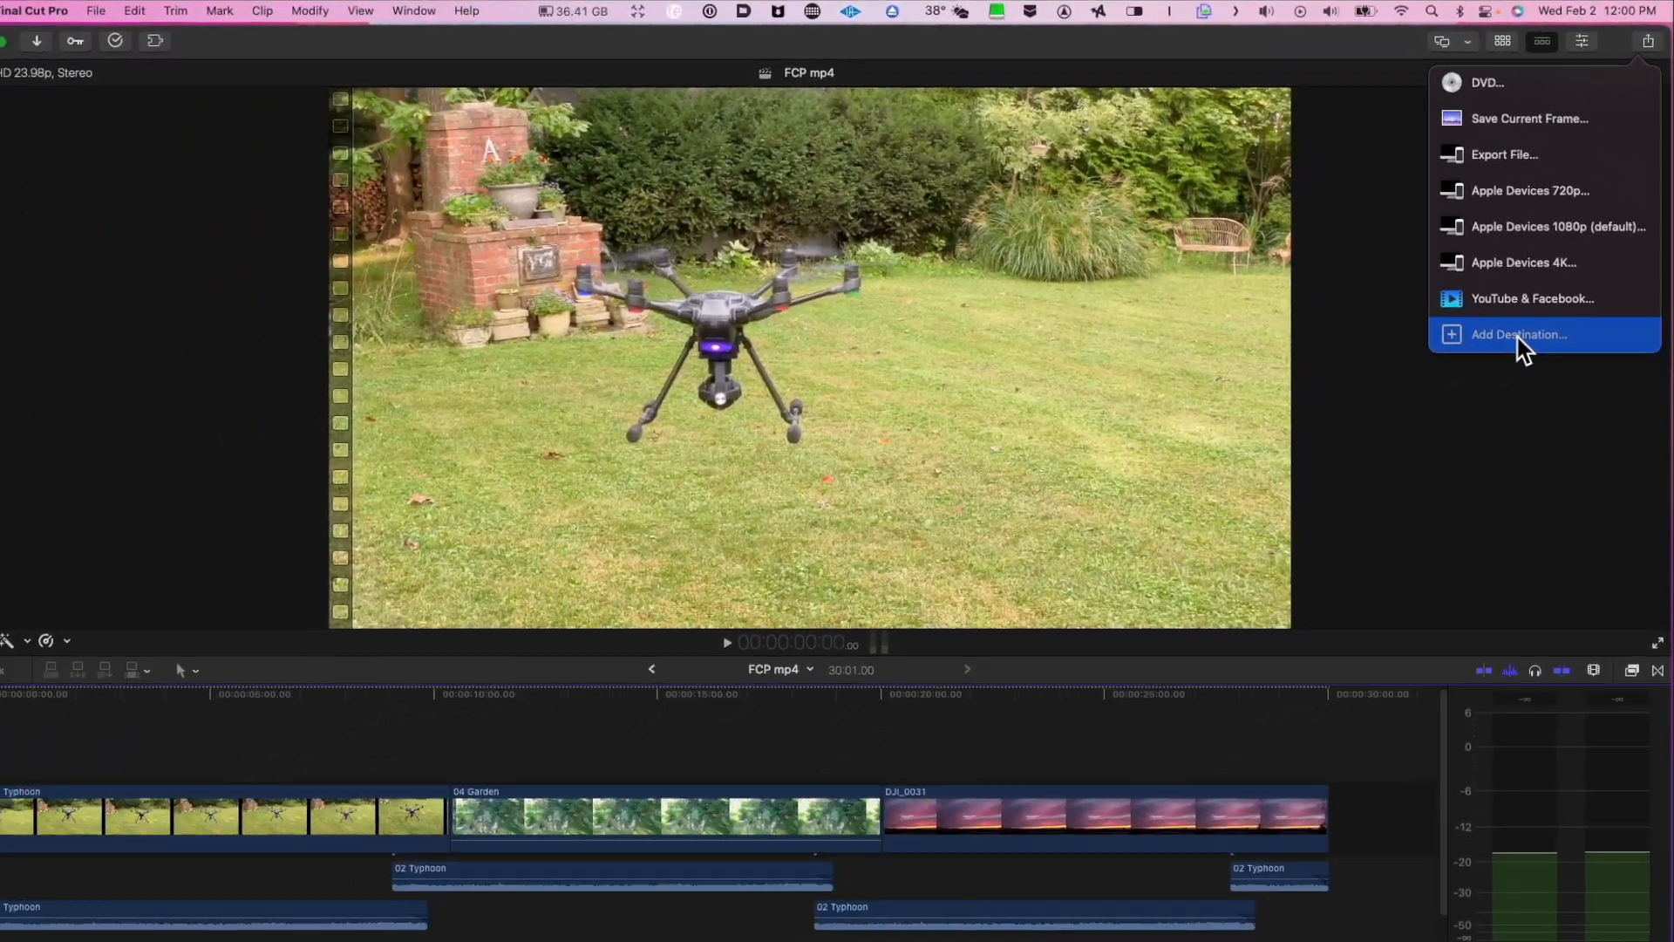
# Step: In Destinations preferences, review the Apple Devices 720p and 1080p presets
pyautogui.click(1517, 335)
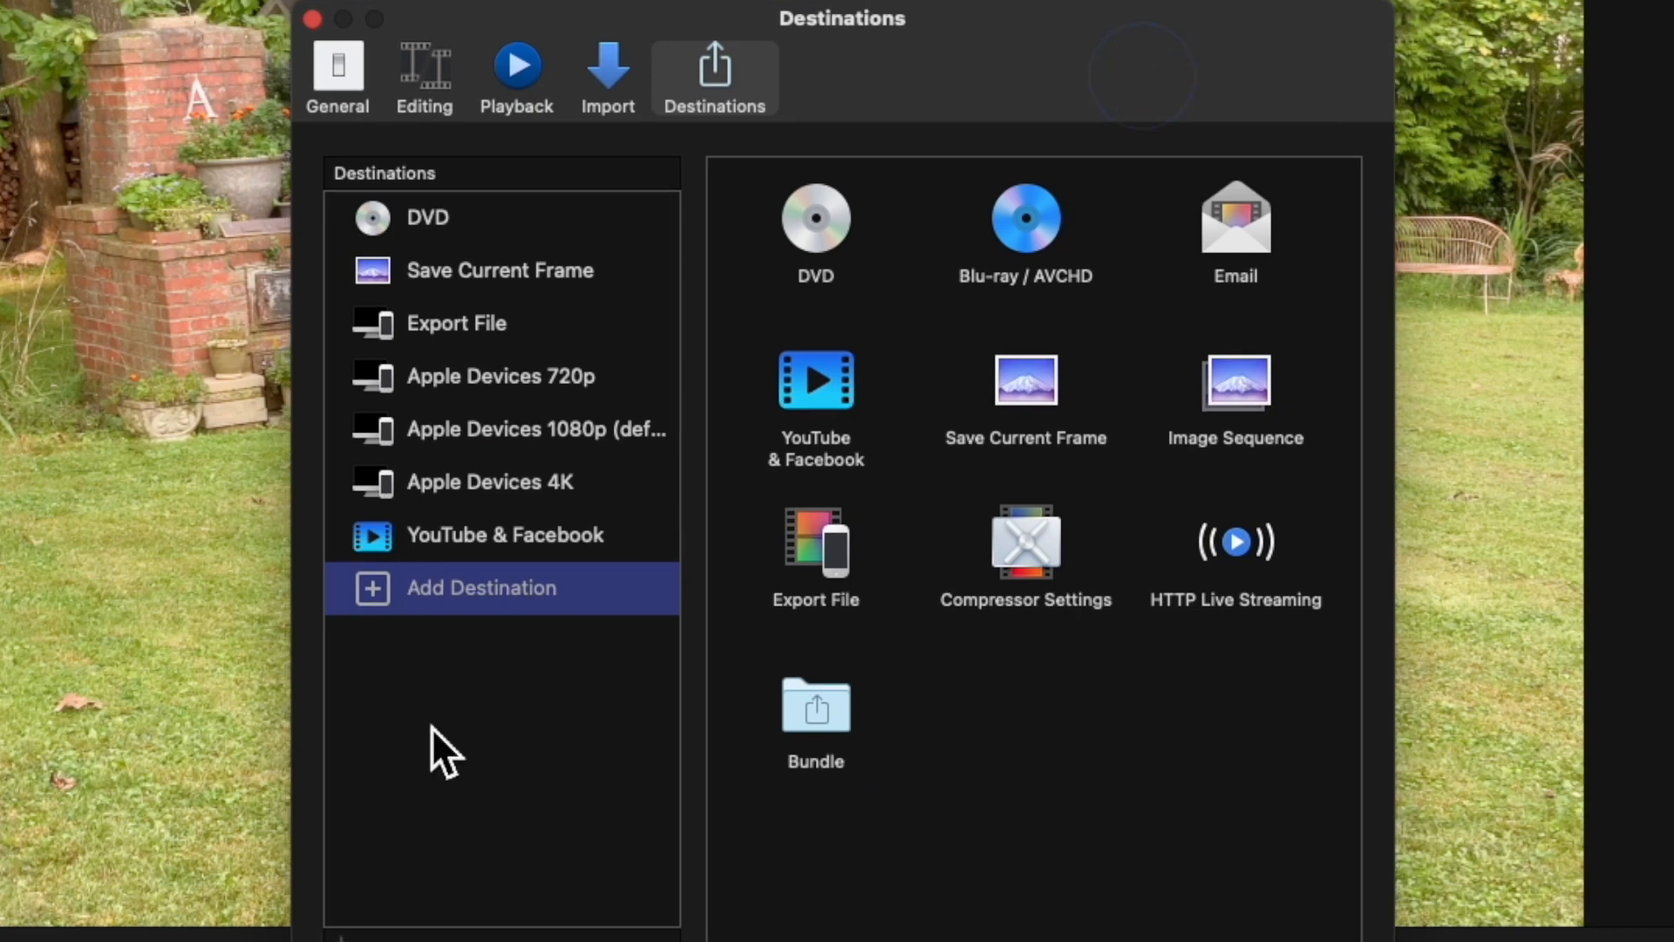
pyautogui.click(499, 375)
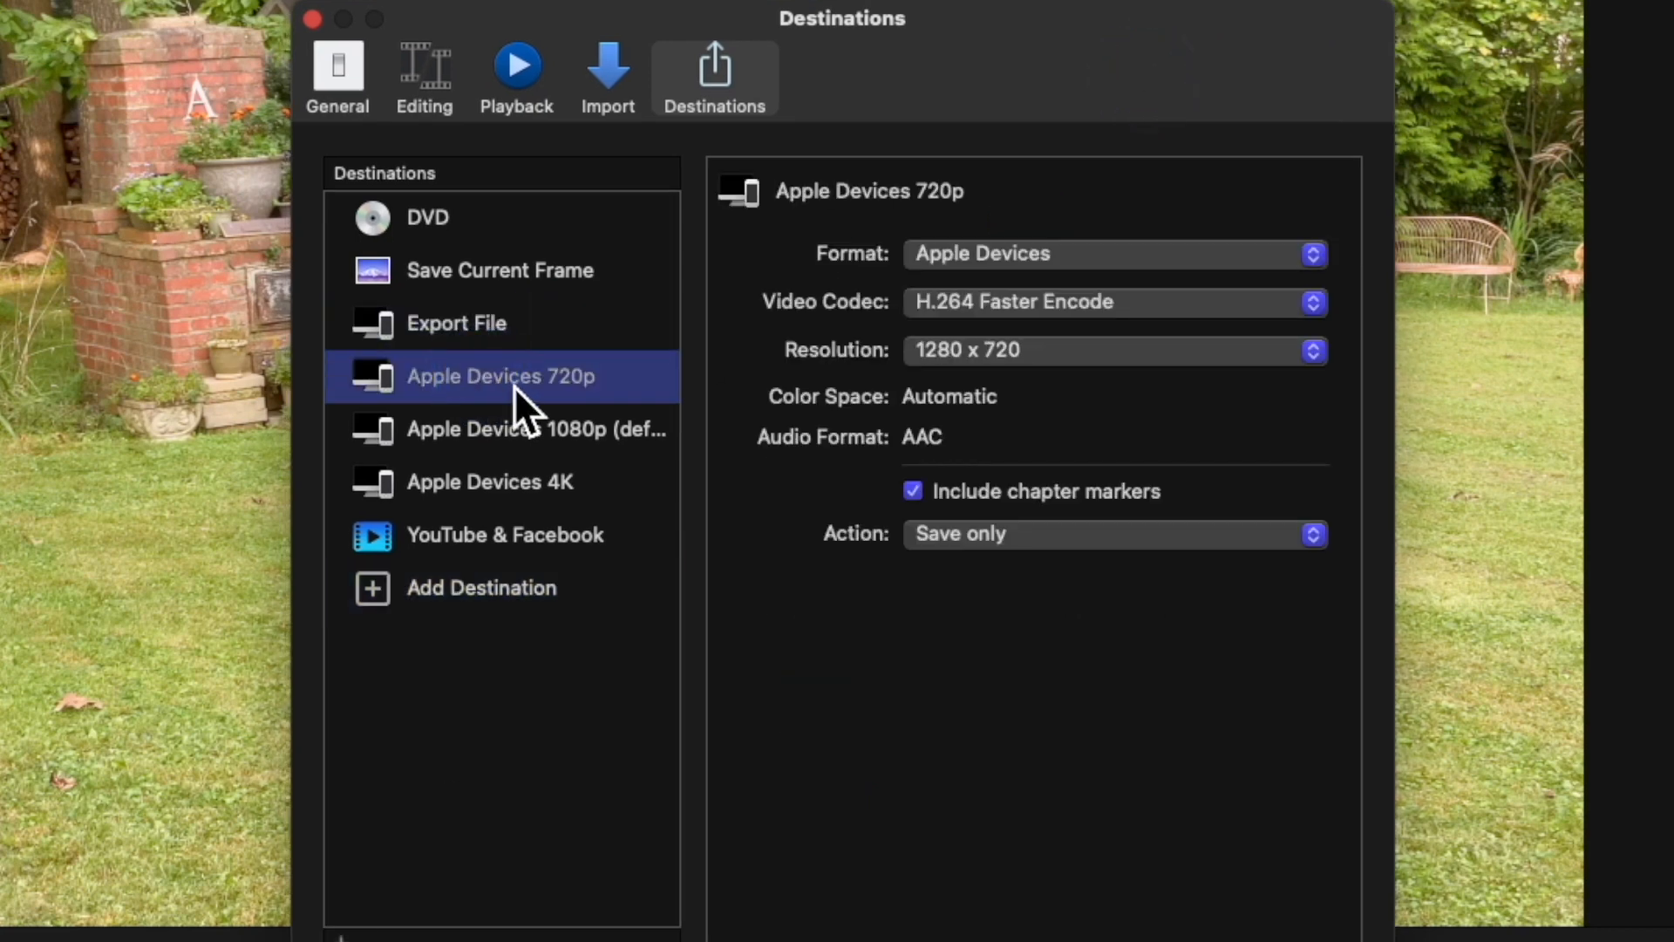
pyautogui.click(502, 429)
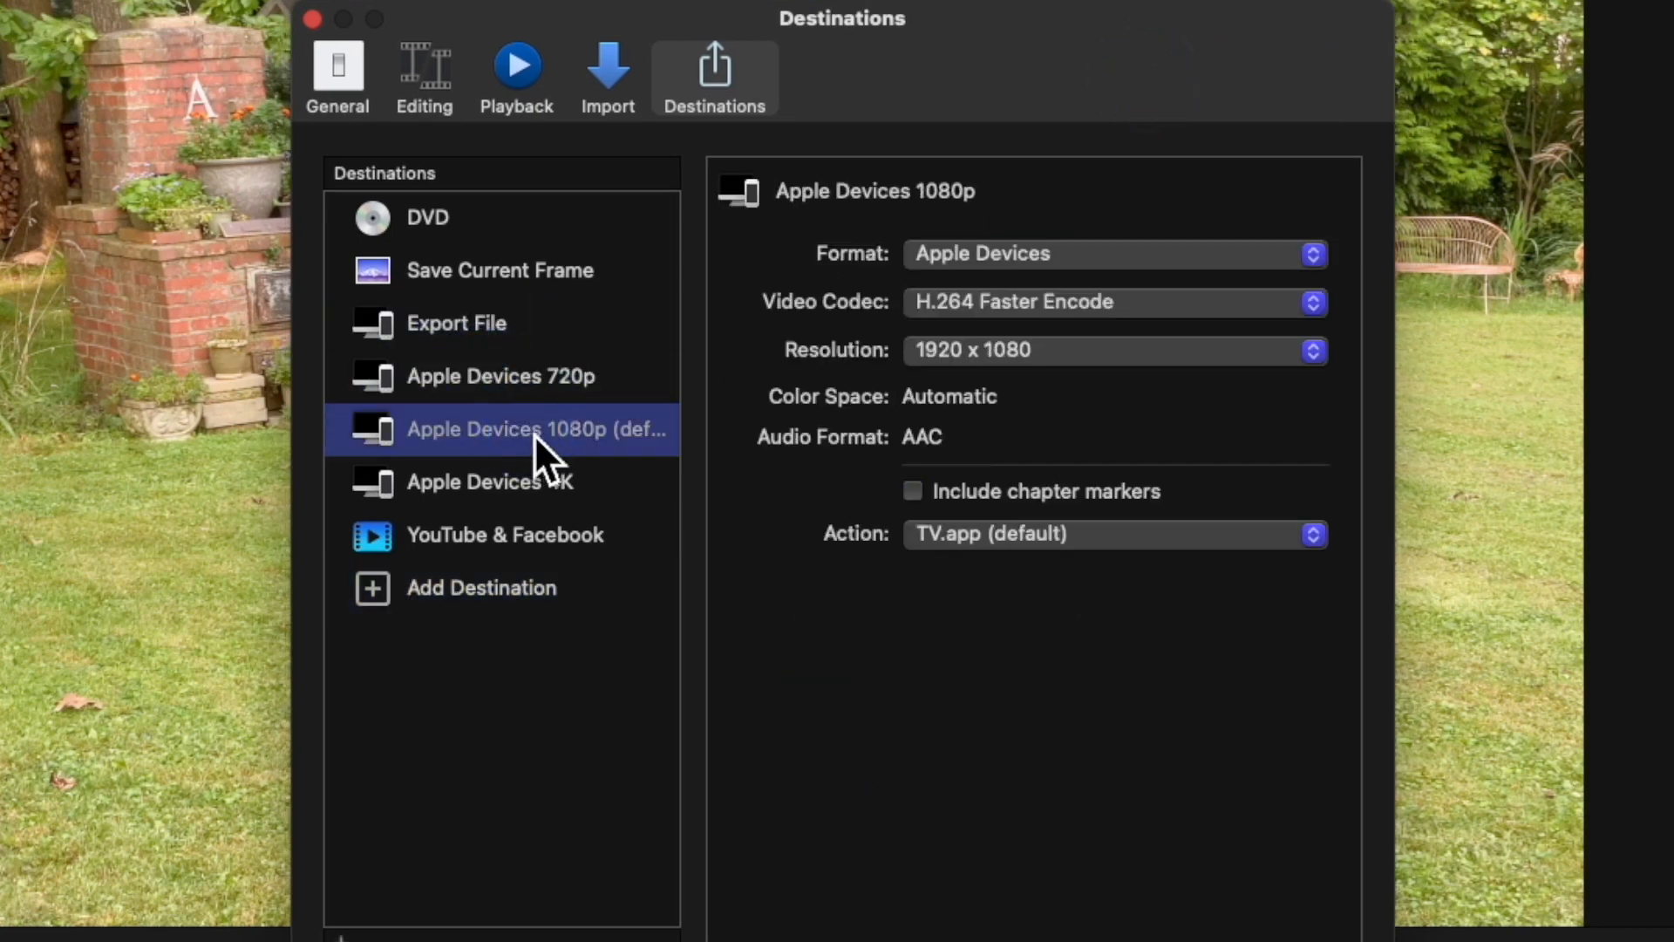
pyautogui.moveTo(668, 464)
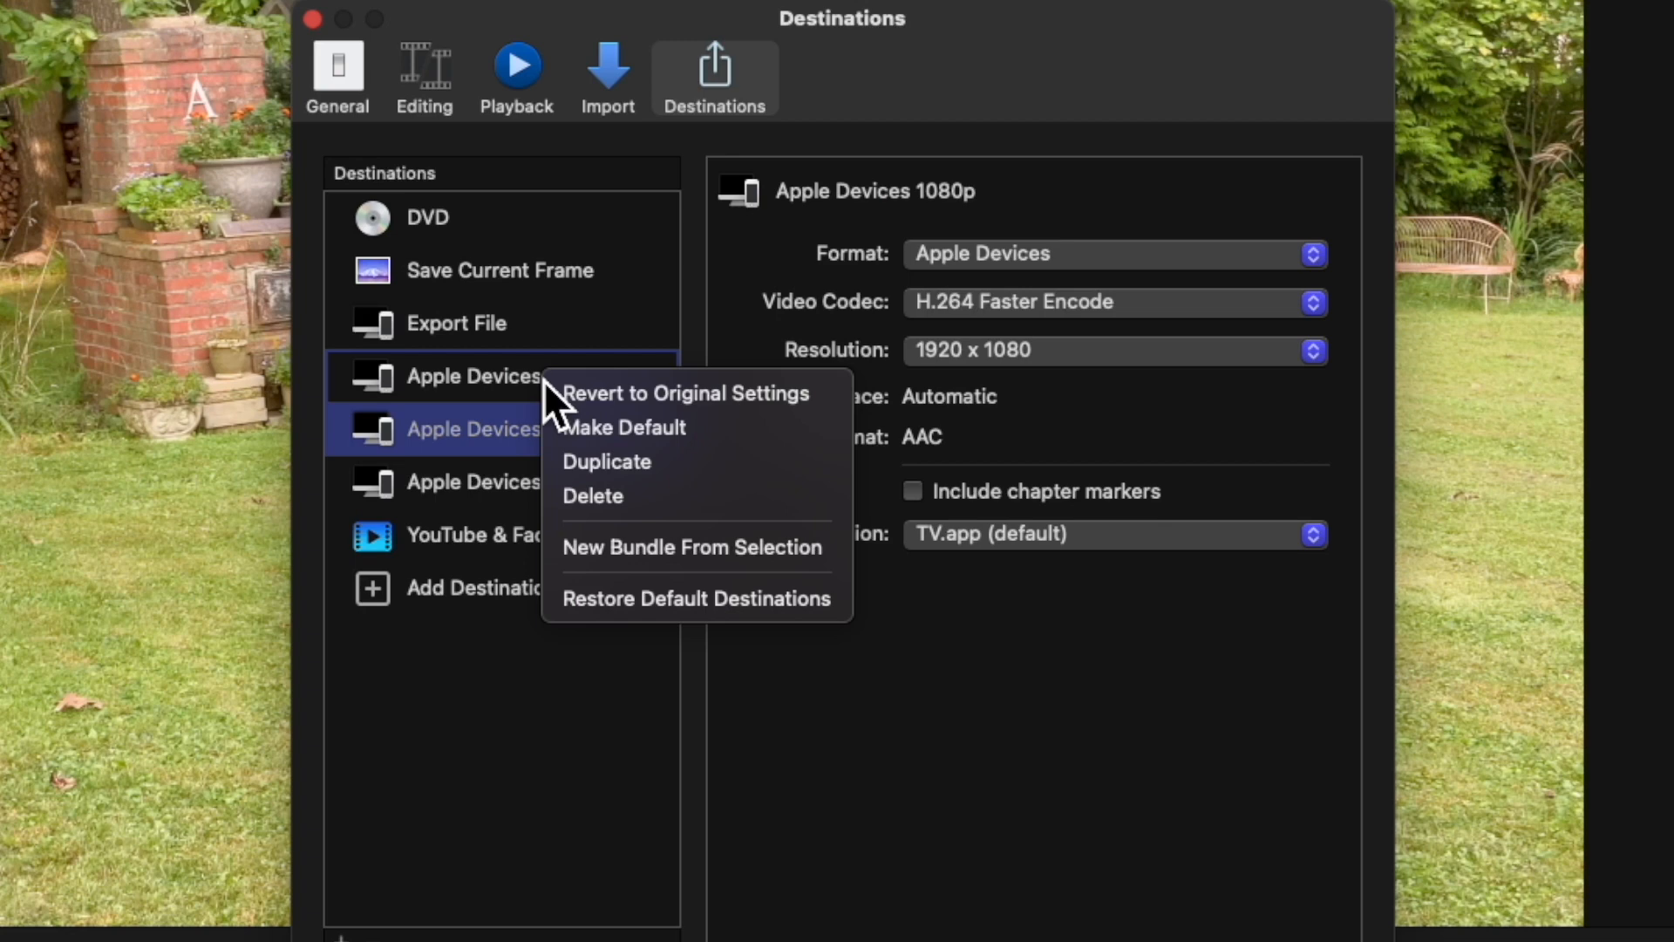
pyautogui.moveTo(668, 448)
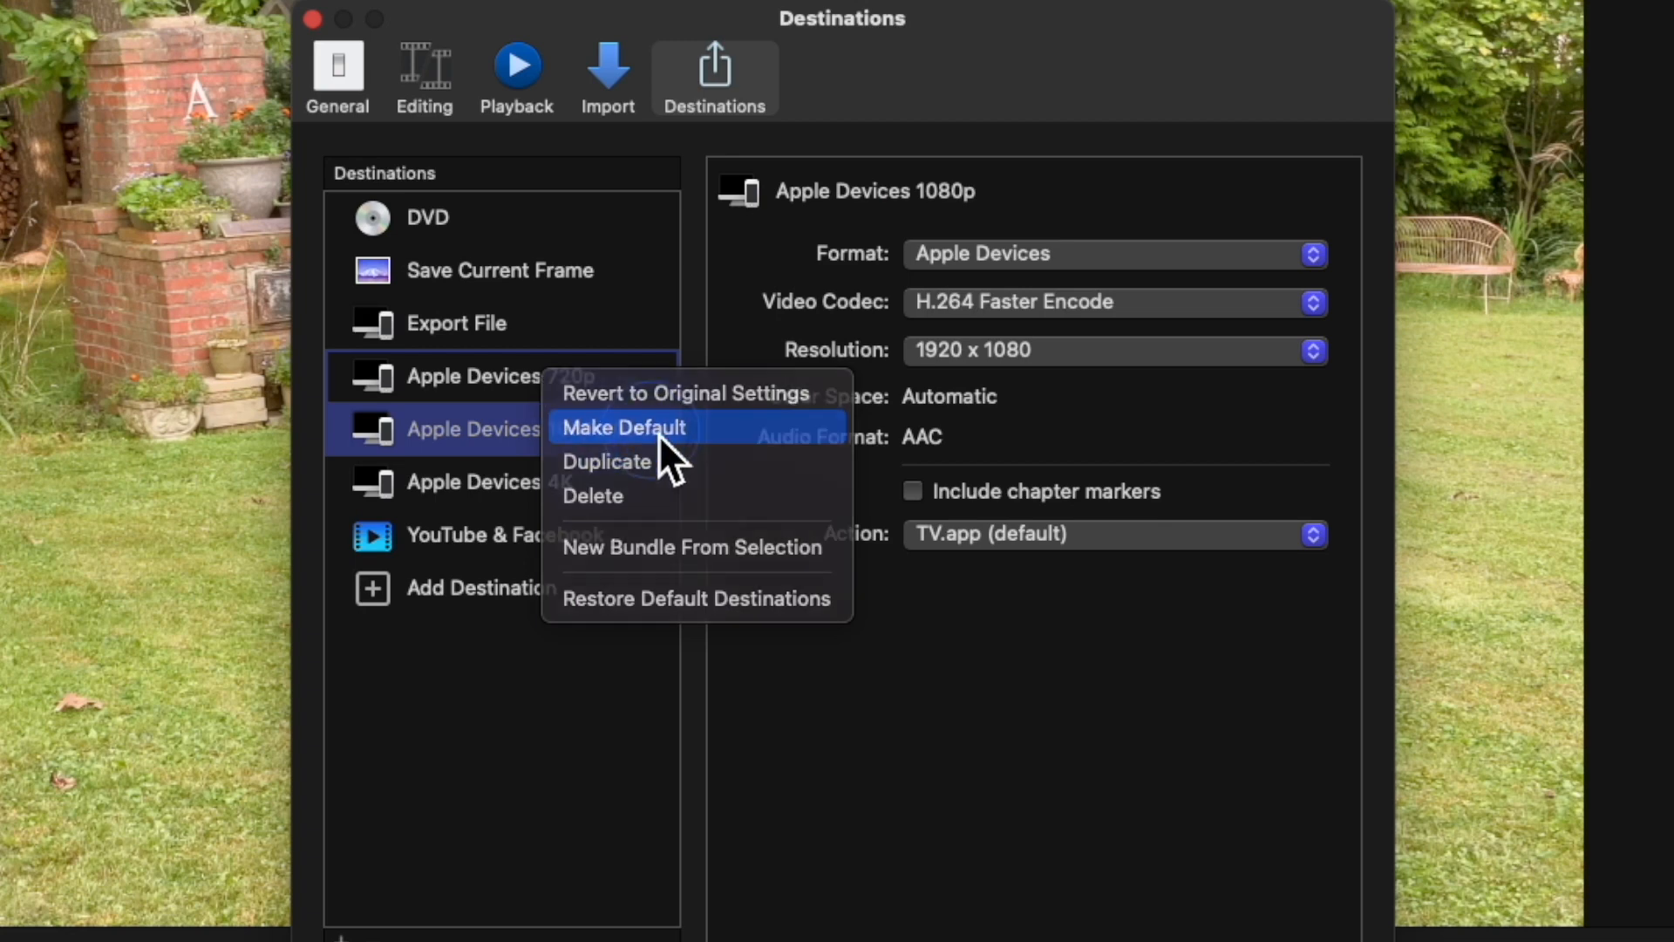
# Step: Make Apple Devices 720p the default share destination via Make Default
pyautogui.click(623, 427)
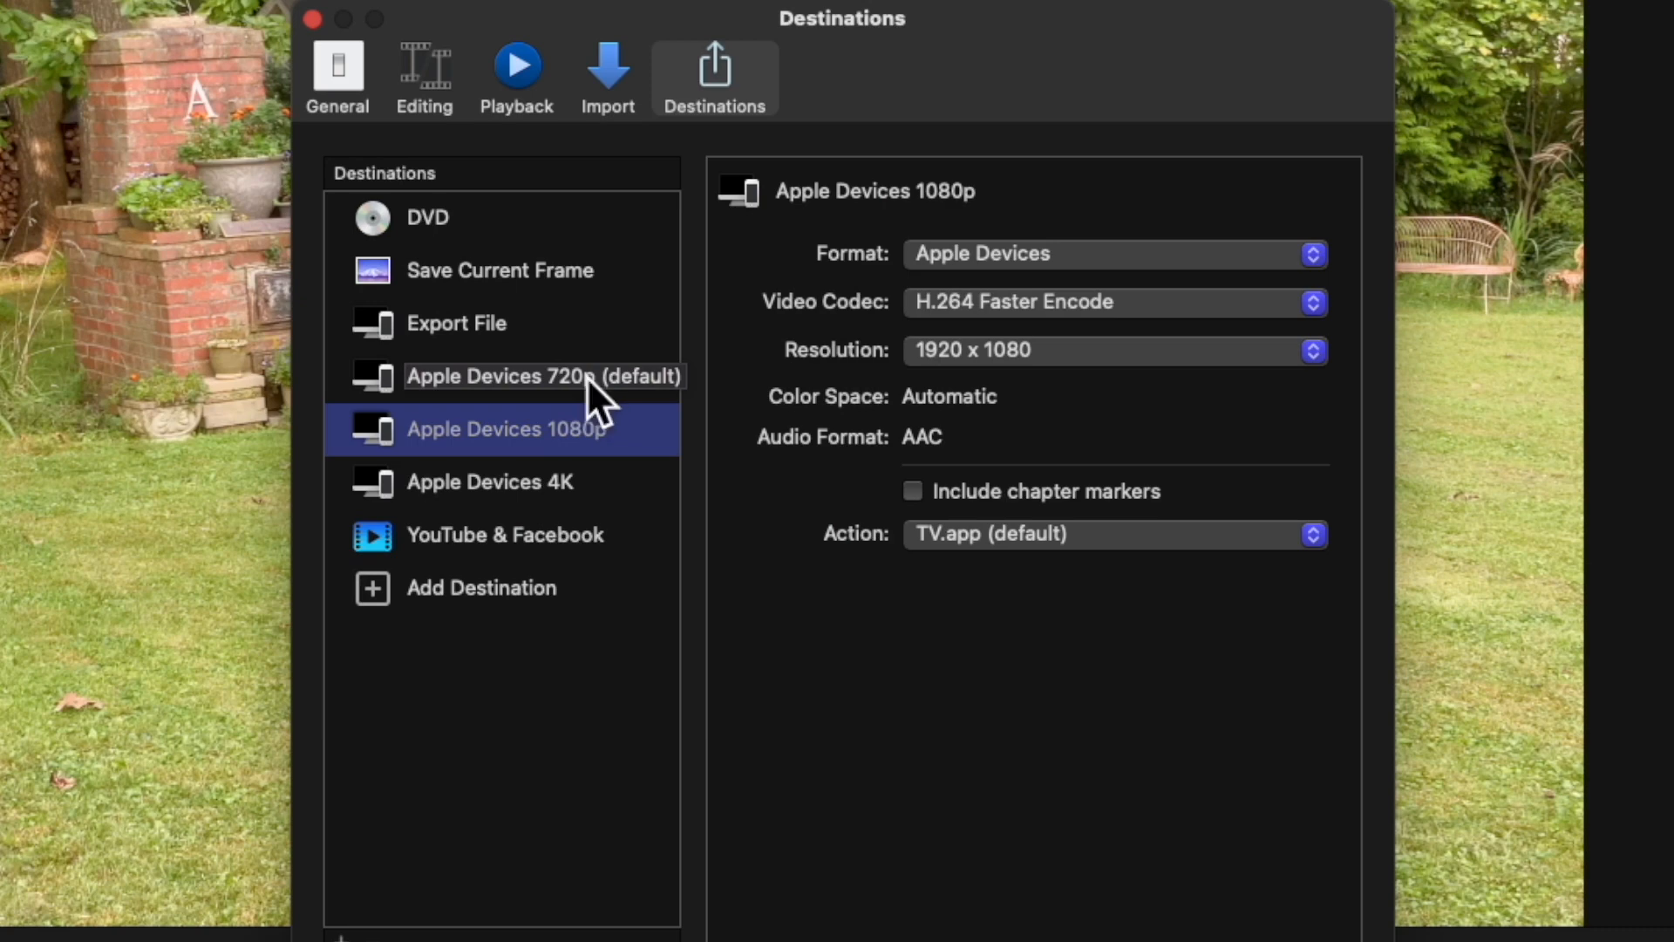
pyautogui.click(543, 377)
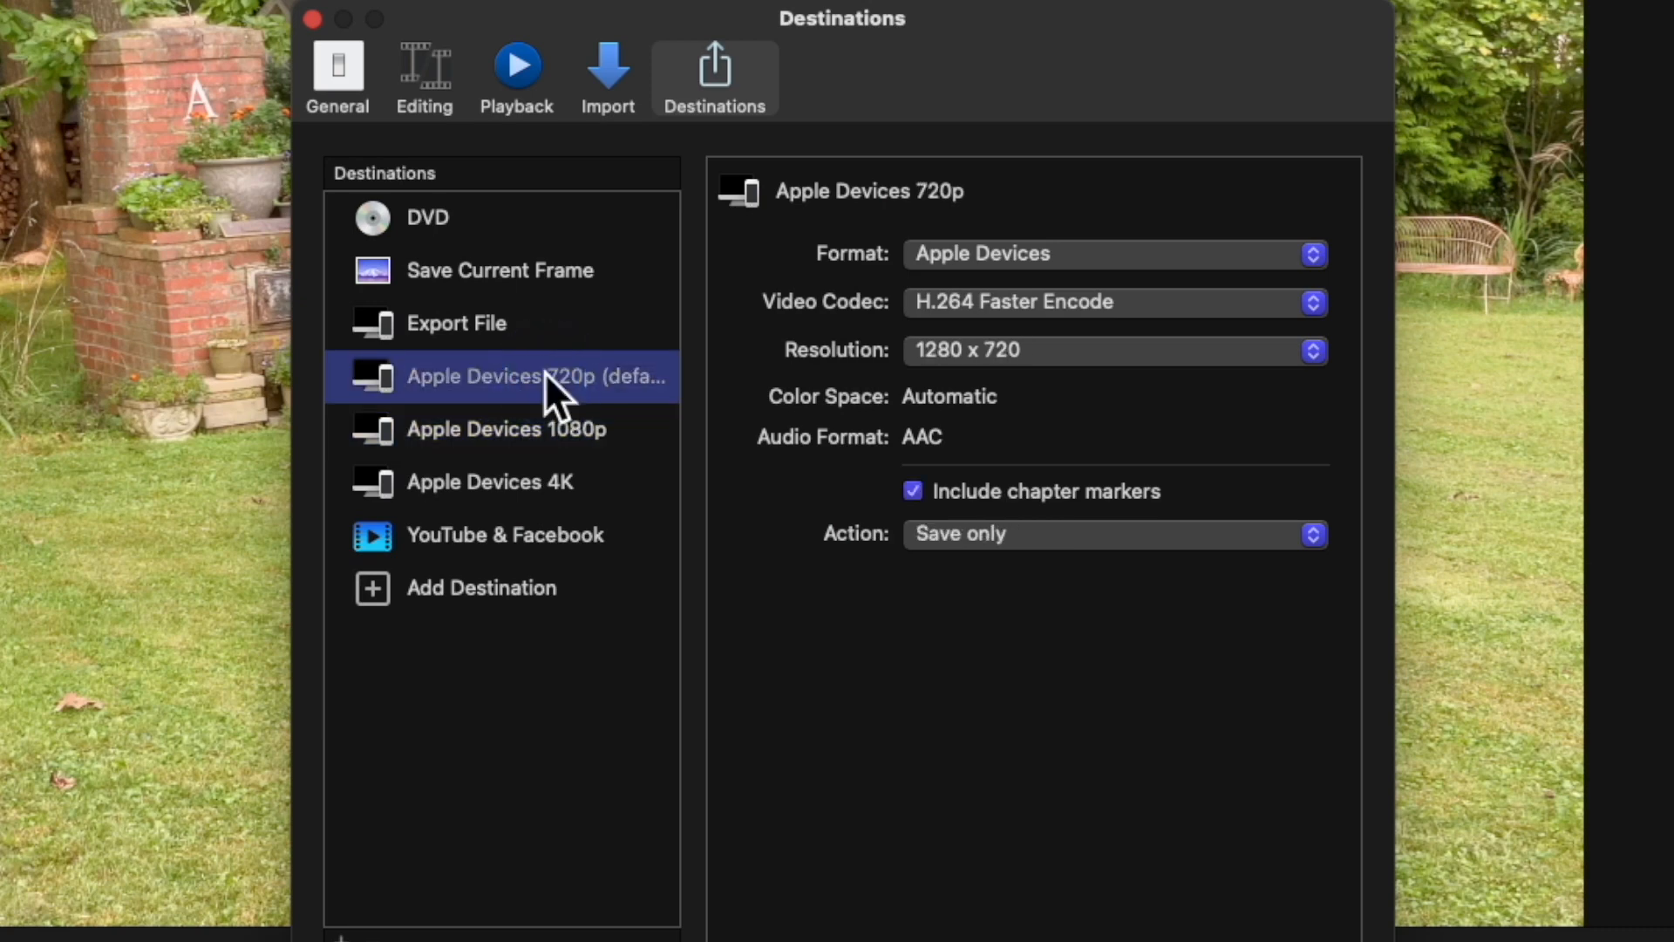
pyautogui.moveTo(1168, 293)
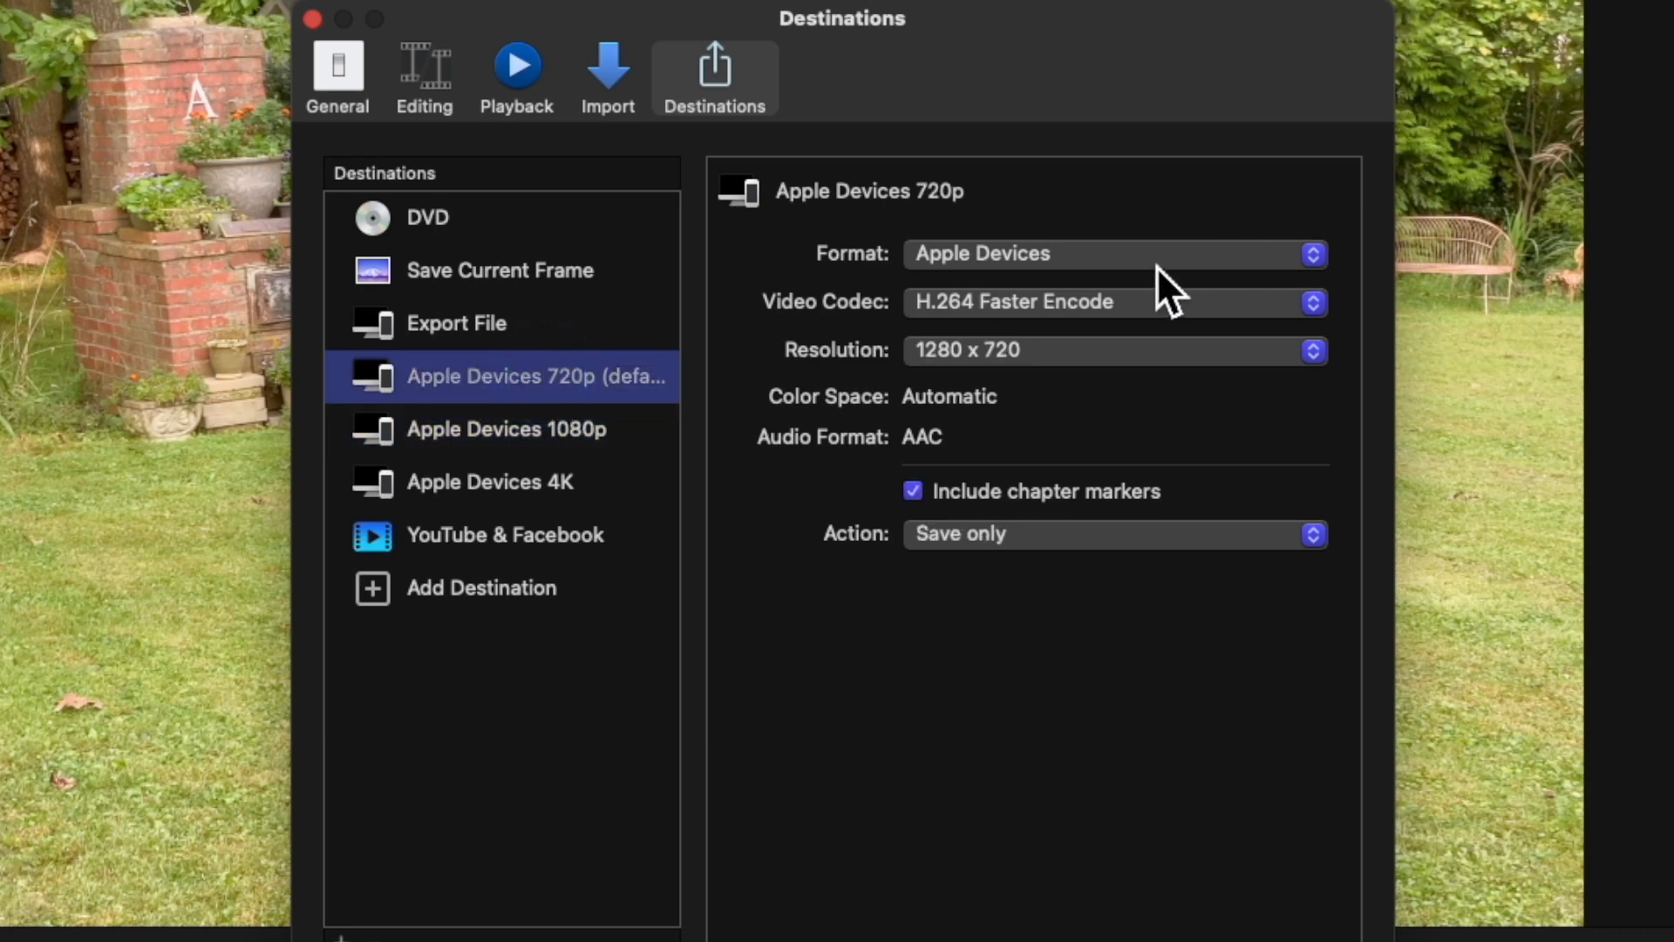
pyautogui.click(1115, 350)
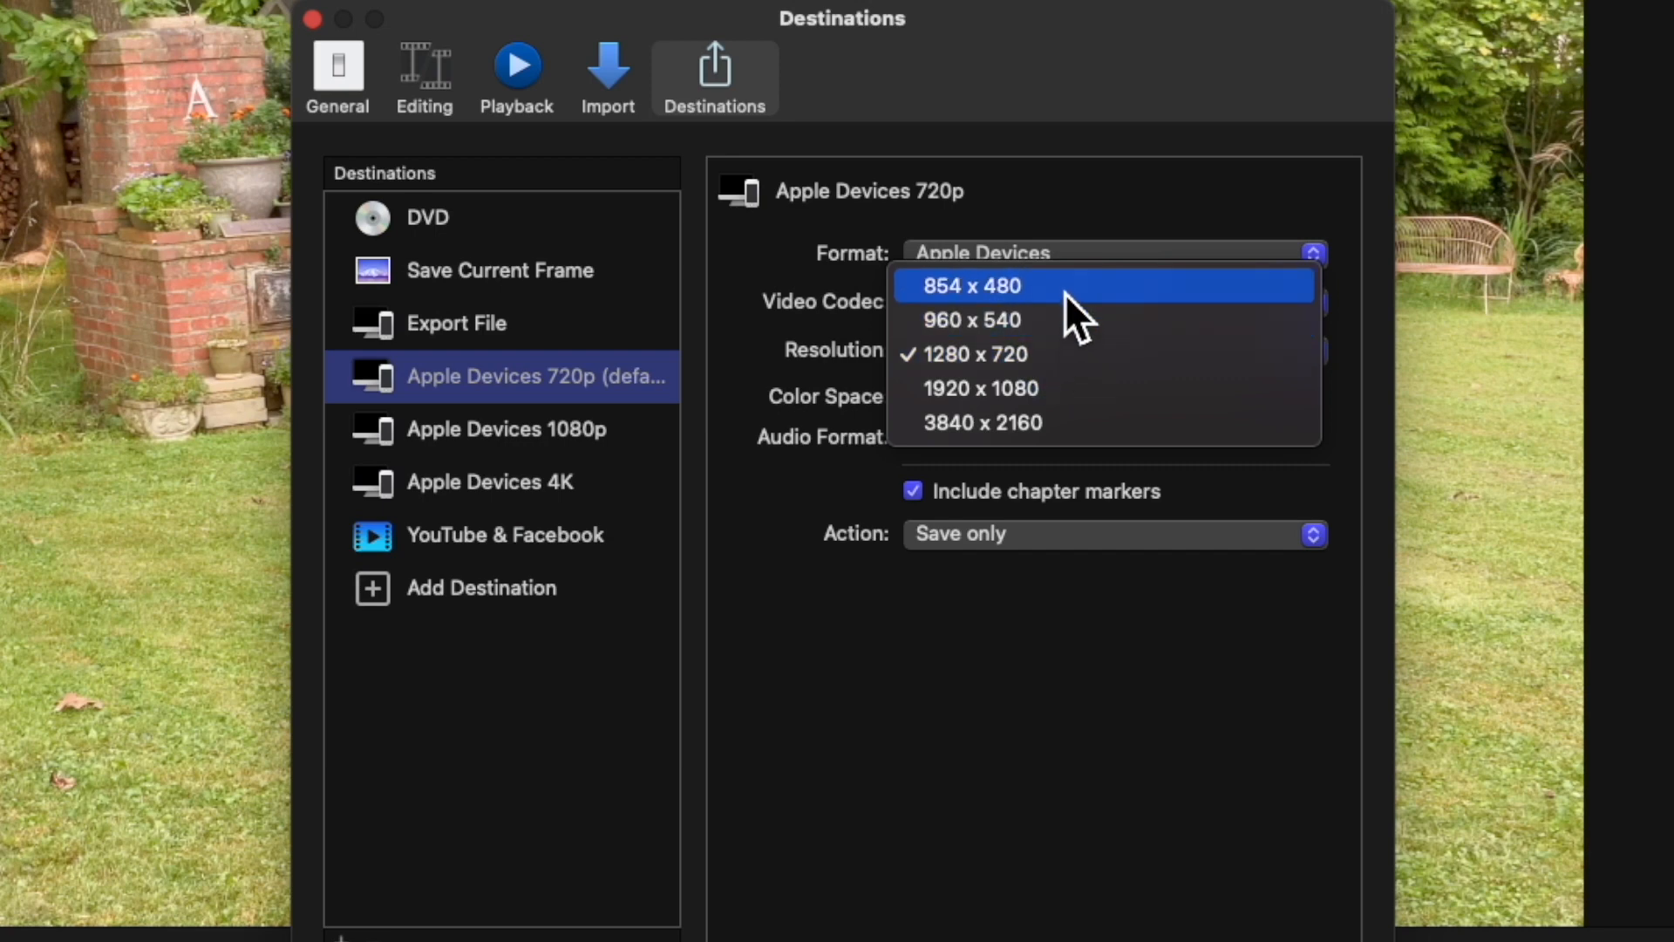
pyautogui.moveTo(1066, 333)
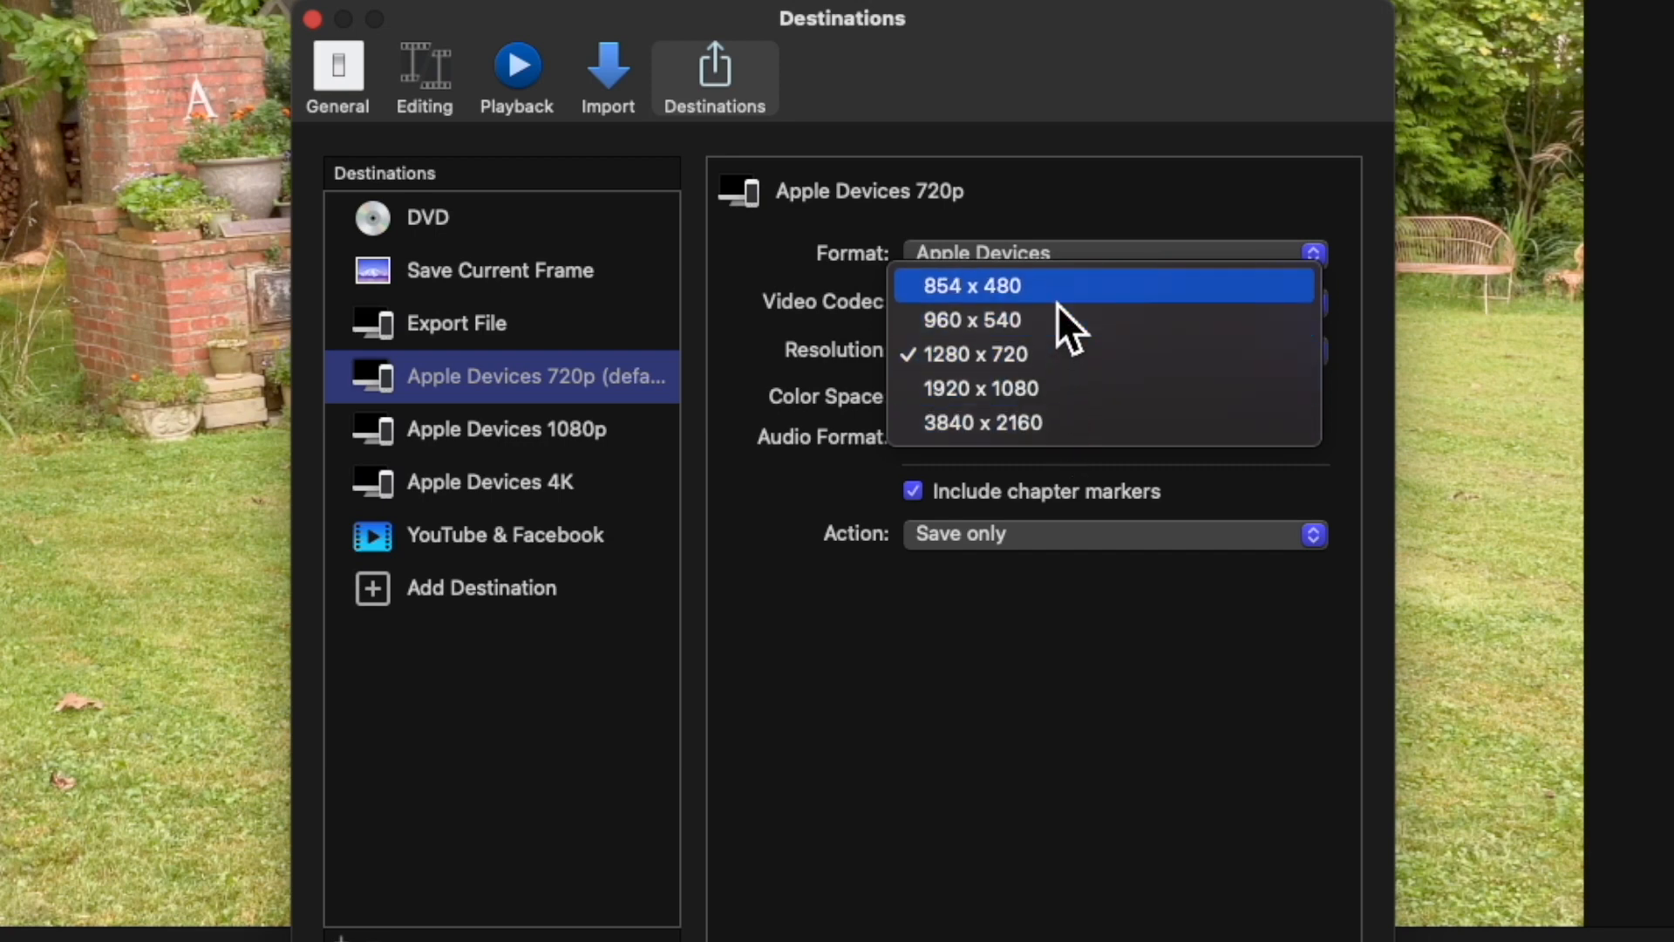
pyautogui.moveTo(1062, 401)
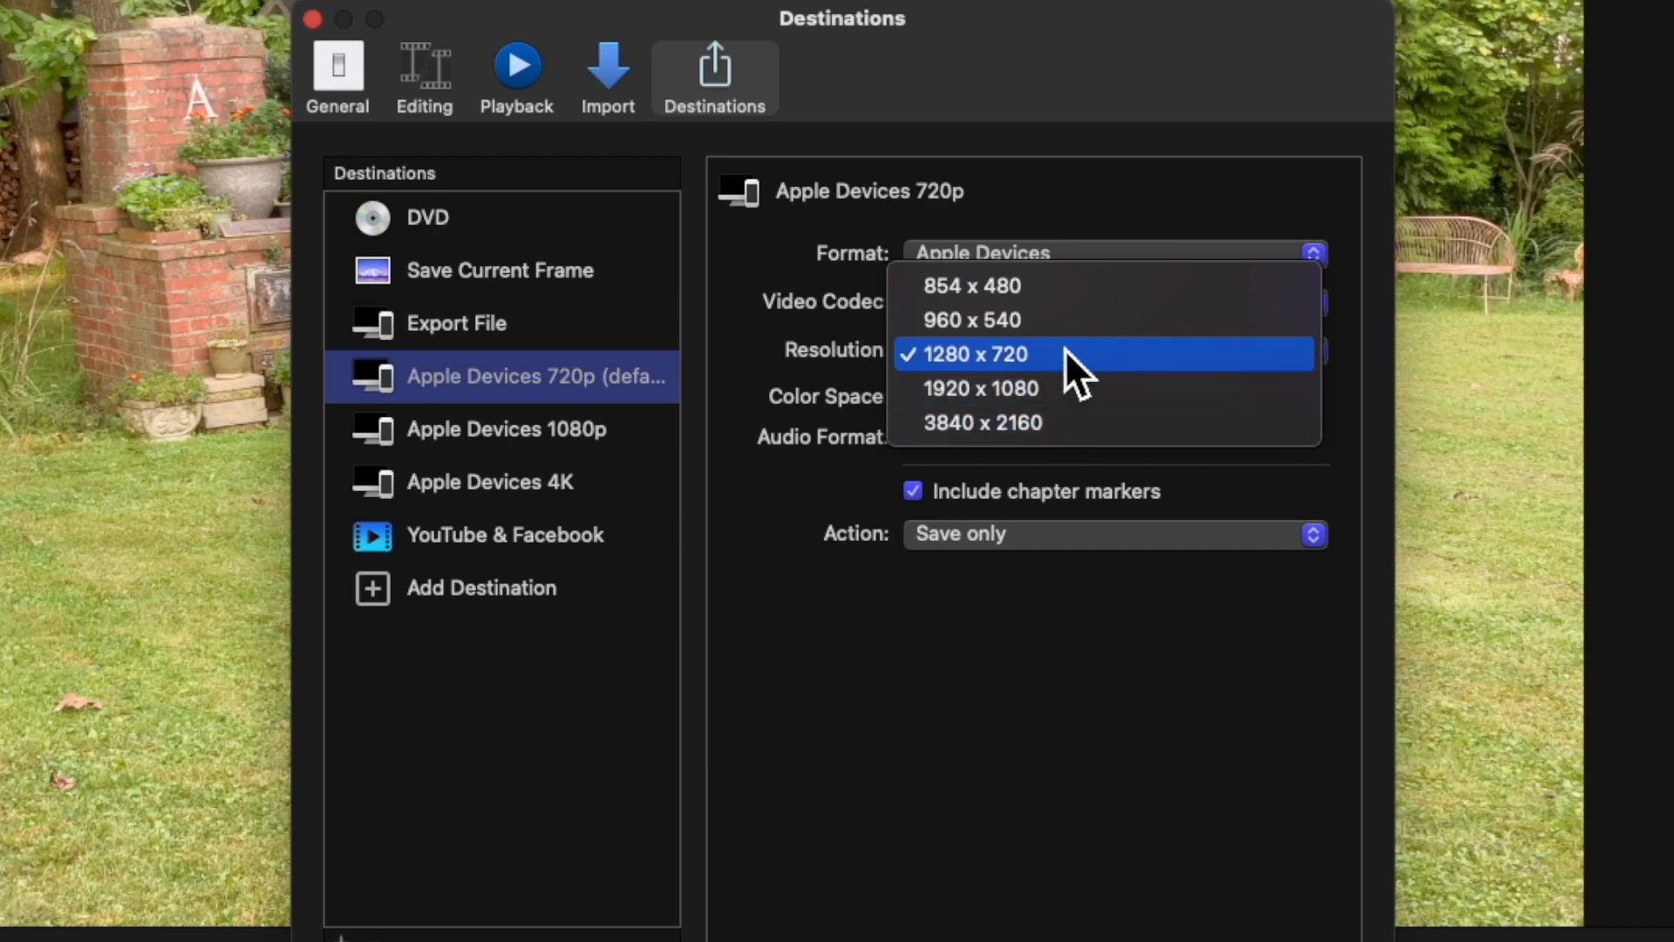
pyautogui.click(968, 354)
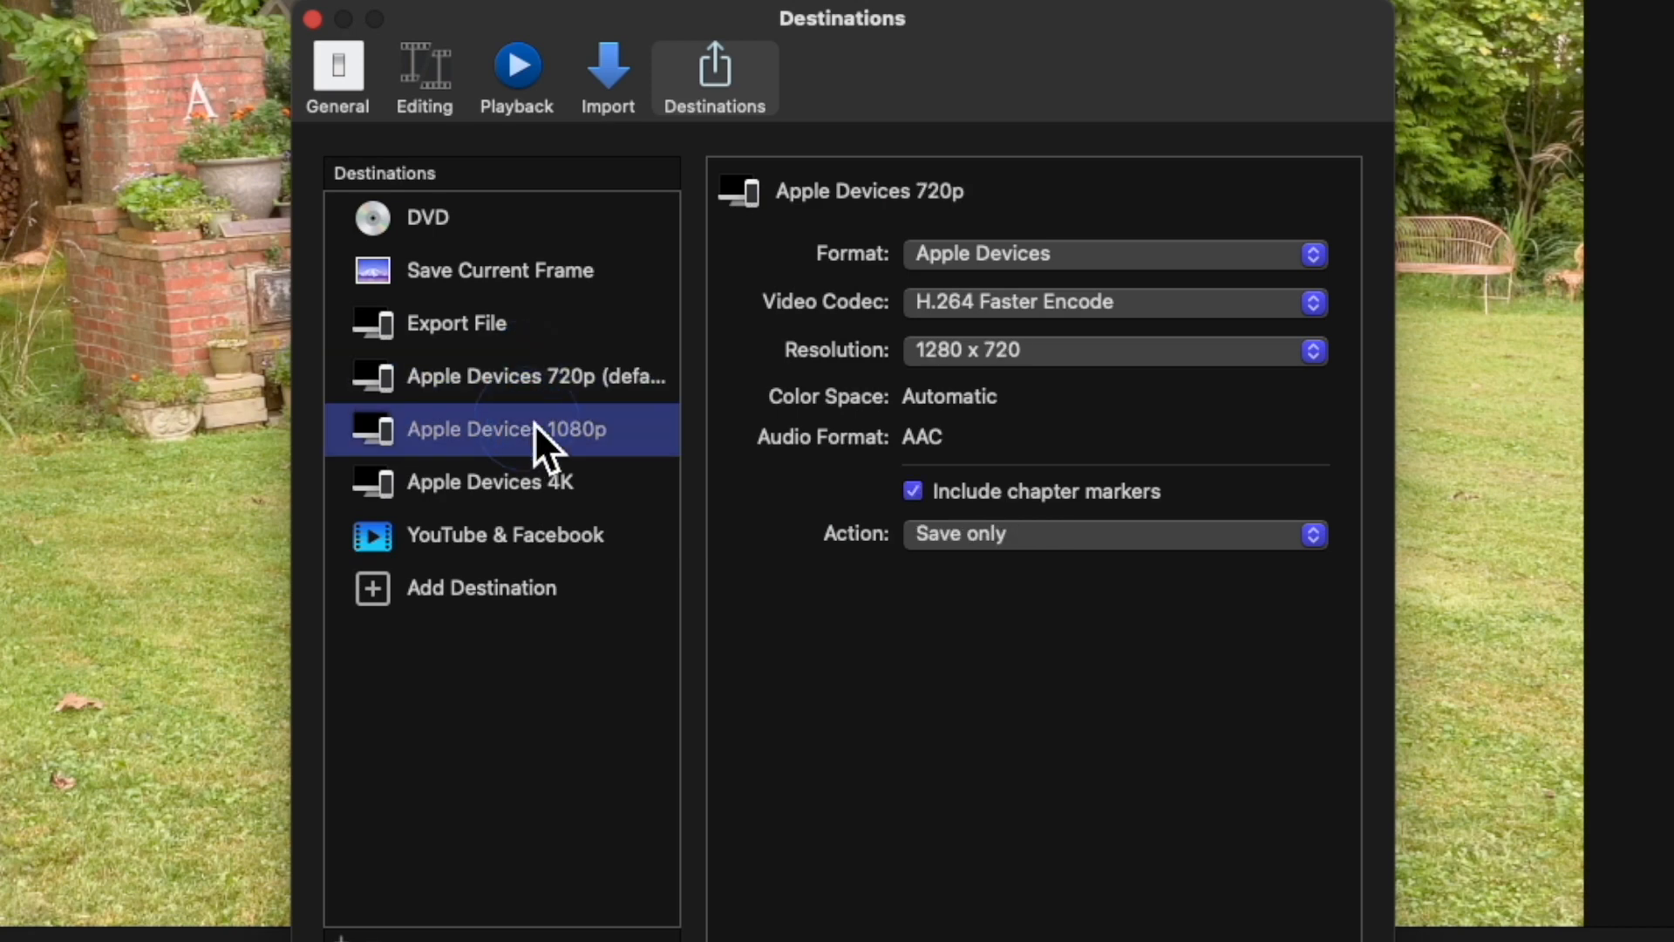
pyautogui.click(506, 429)
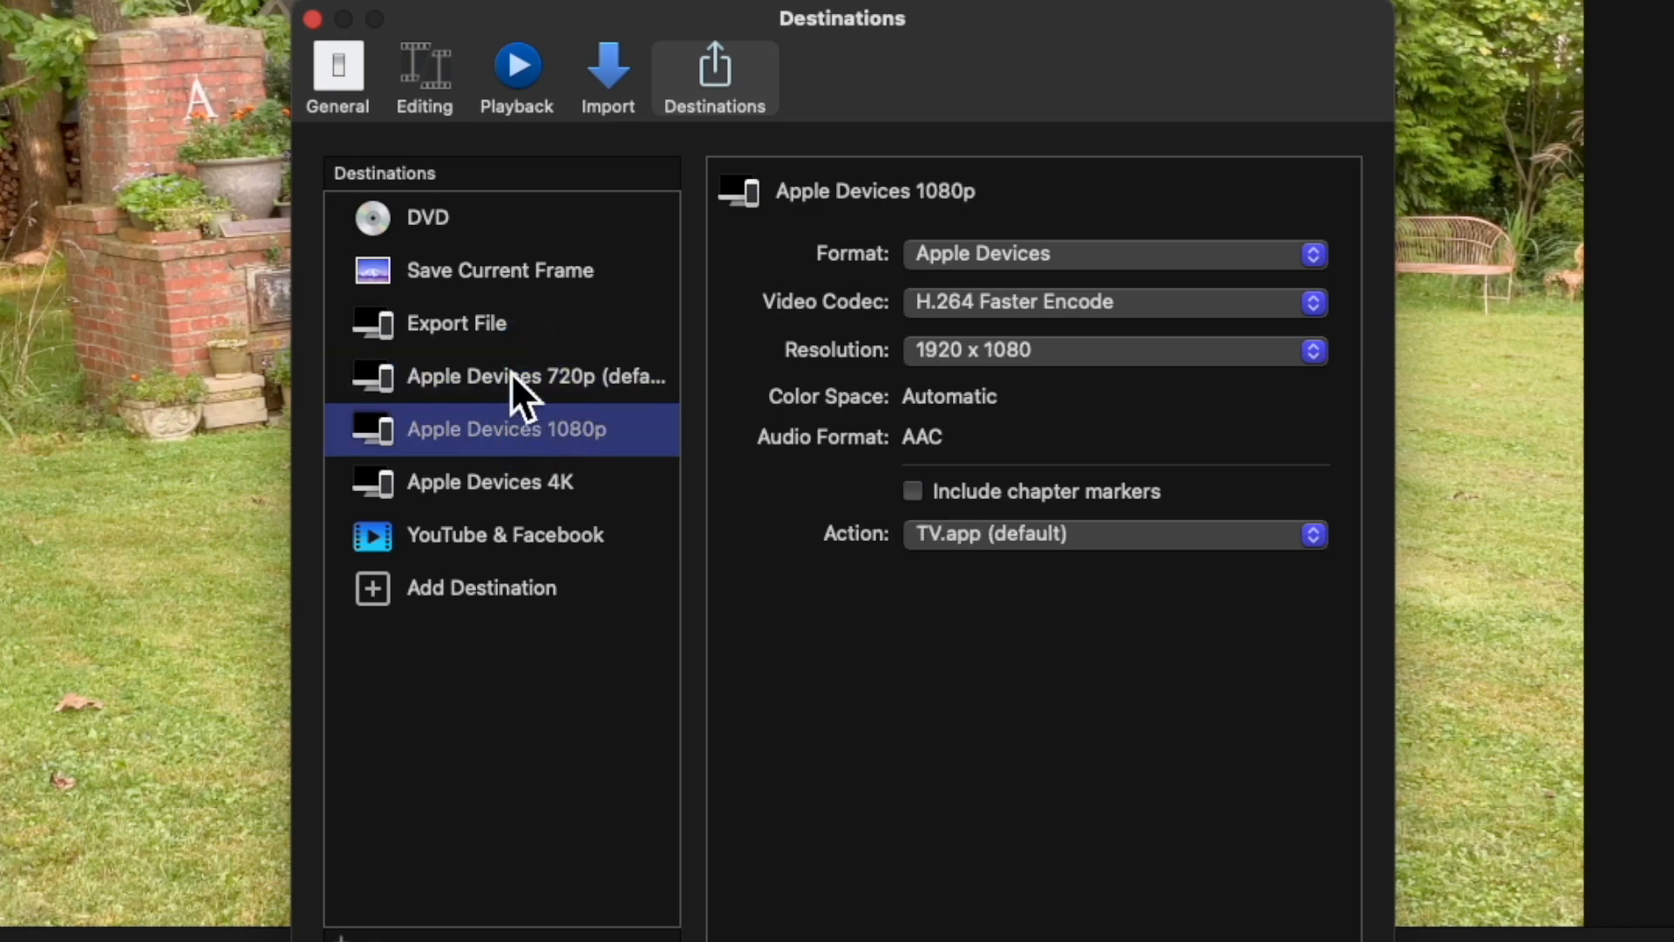
# Step: Review the Export File destination and its available formats
pyautogui.click(456, 323)
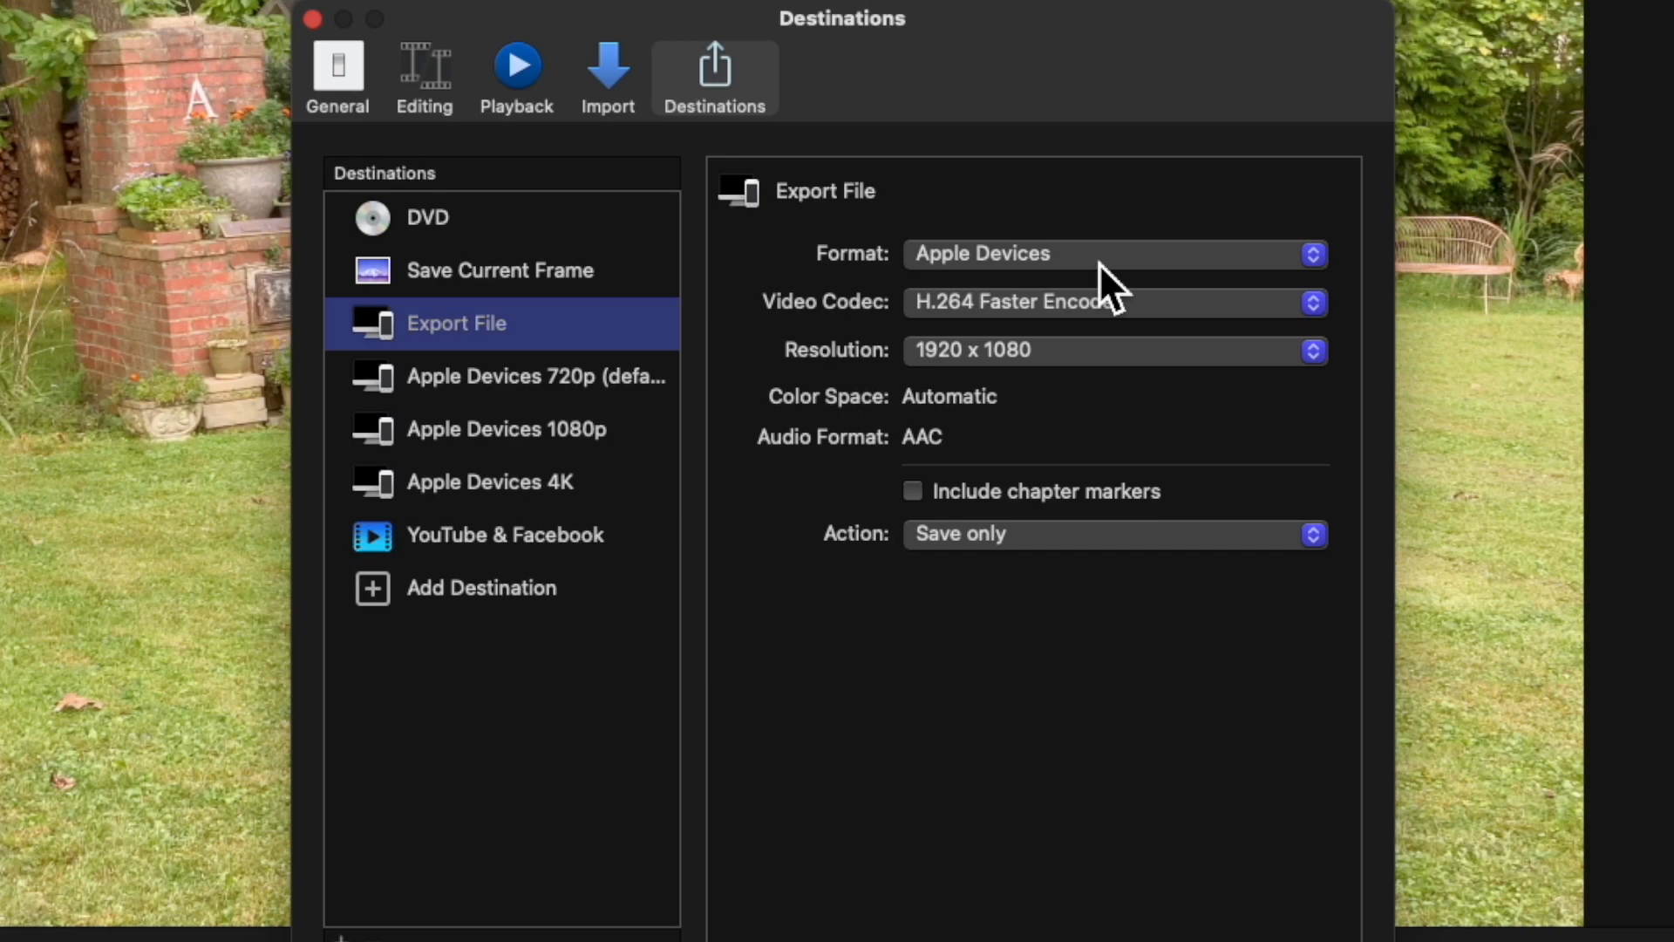
pyautogui.click(1114, 253)
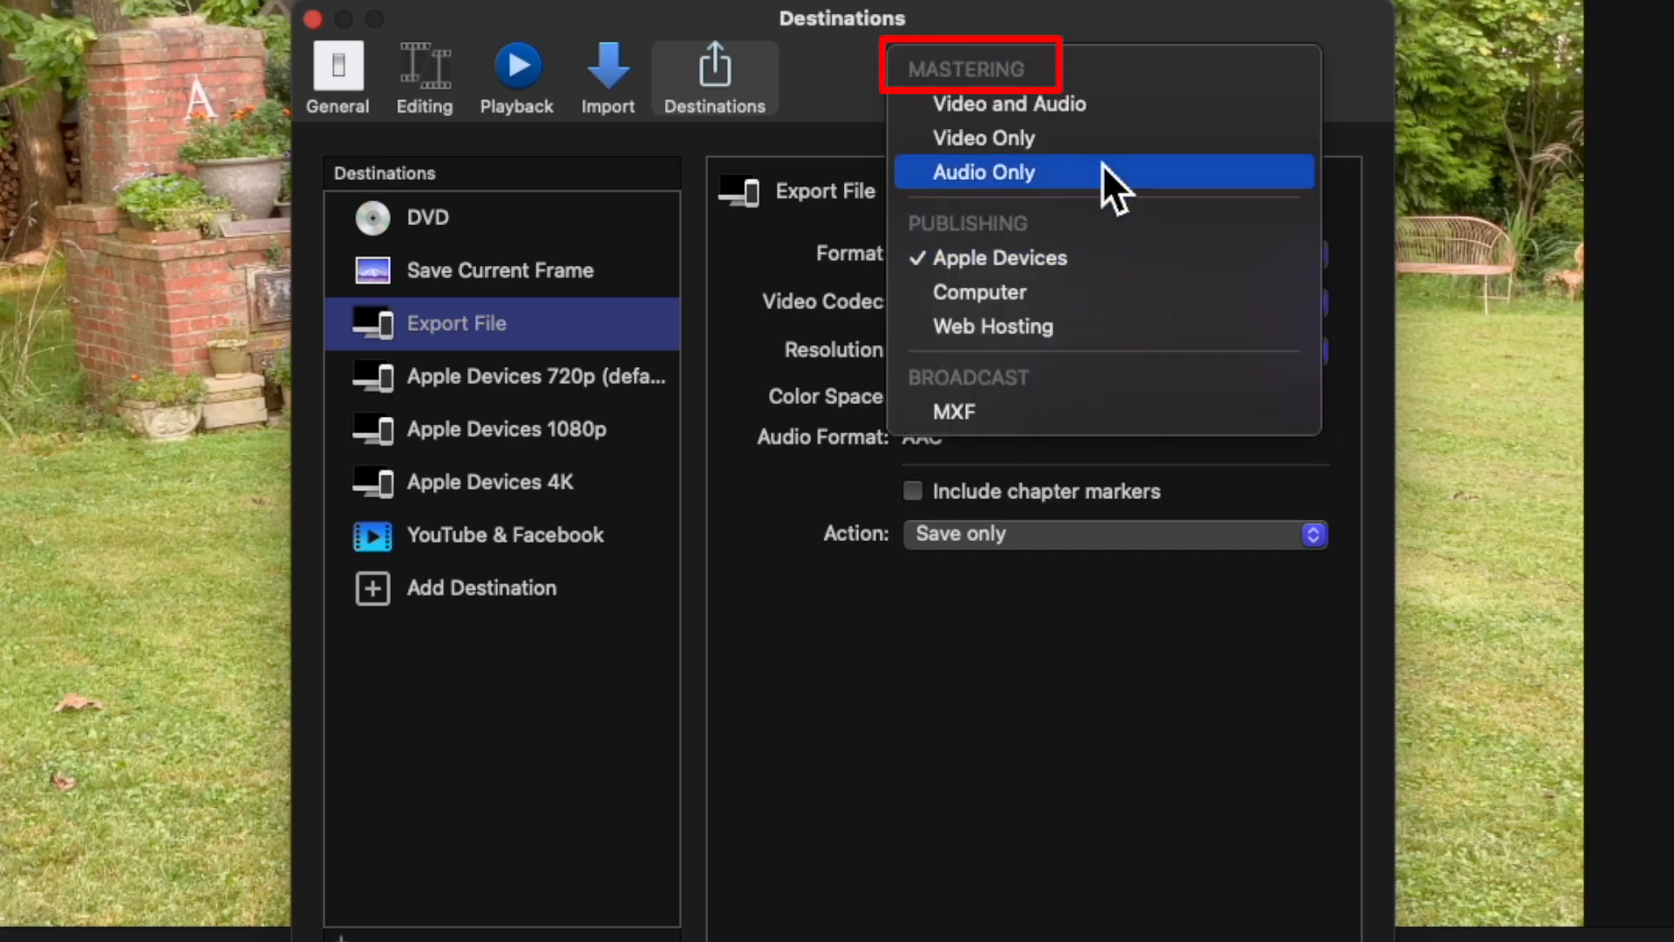
pyautogui.moveTo(1122, 156)
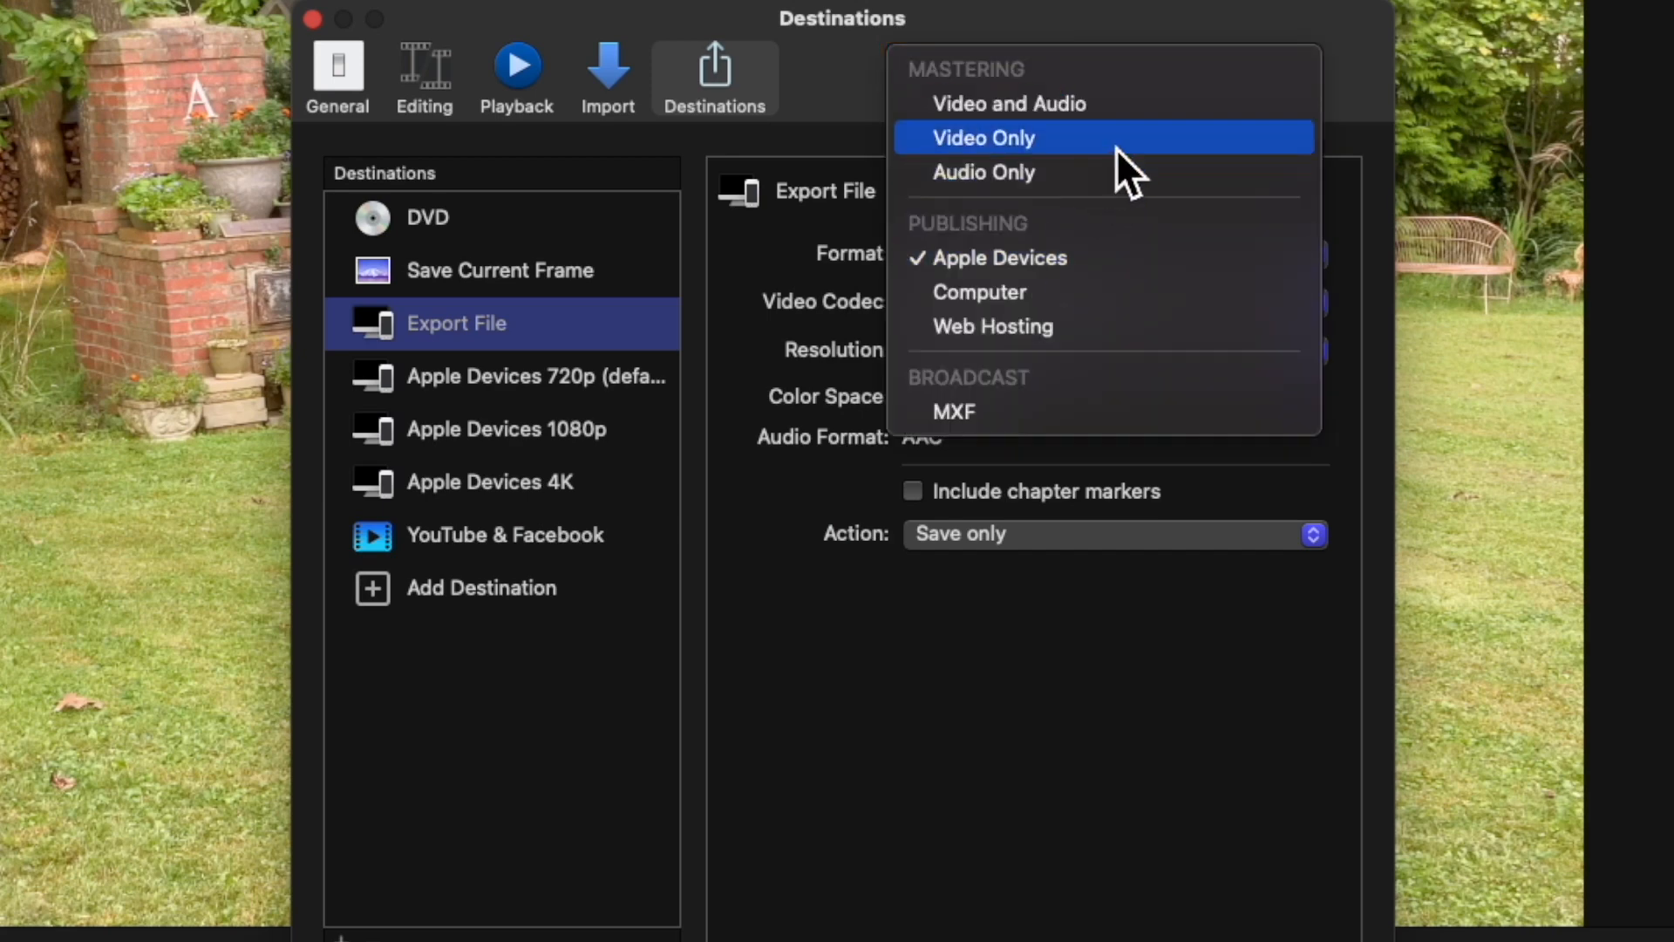
pyautogui.moveTo(1142, 258)
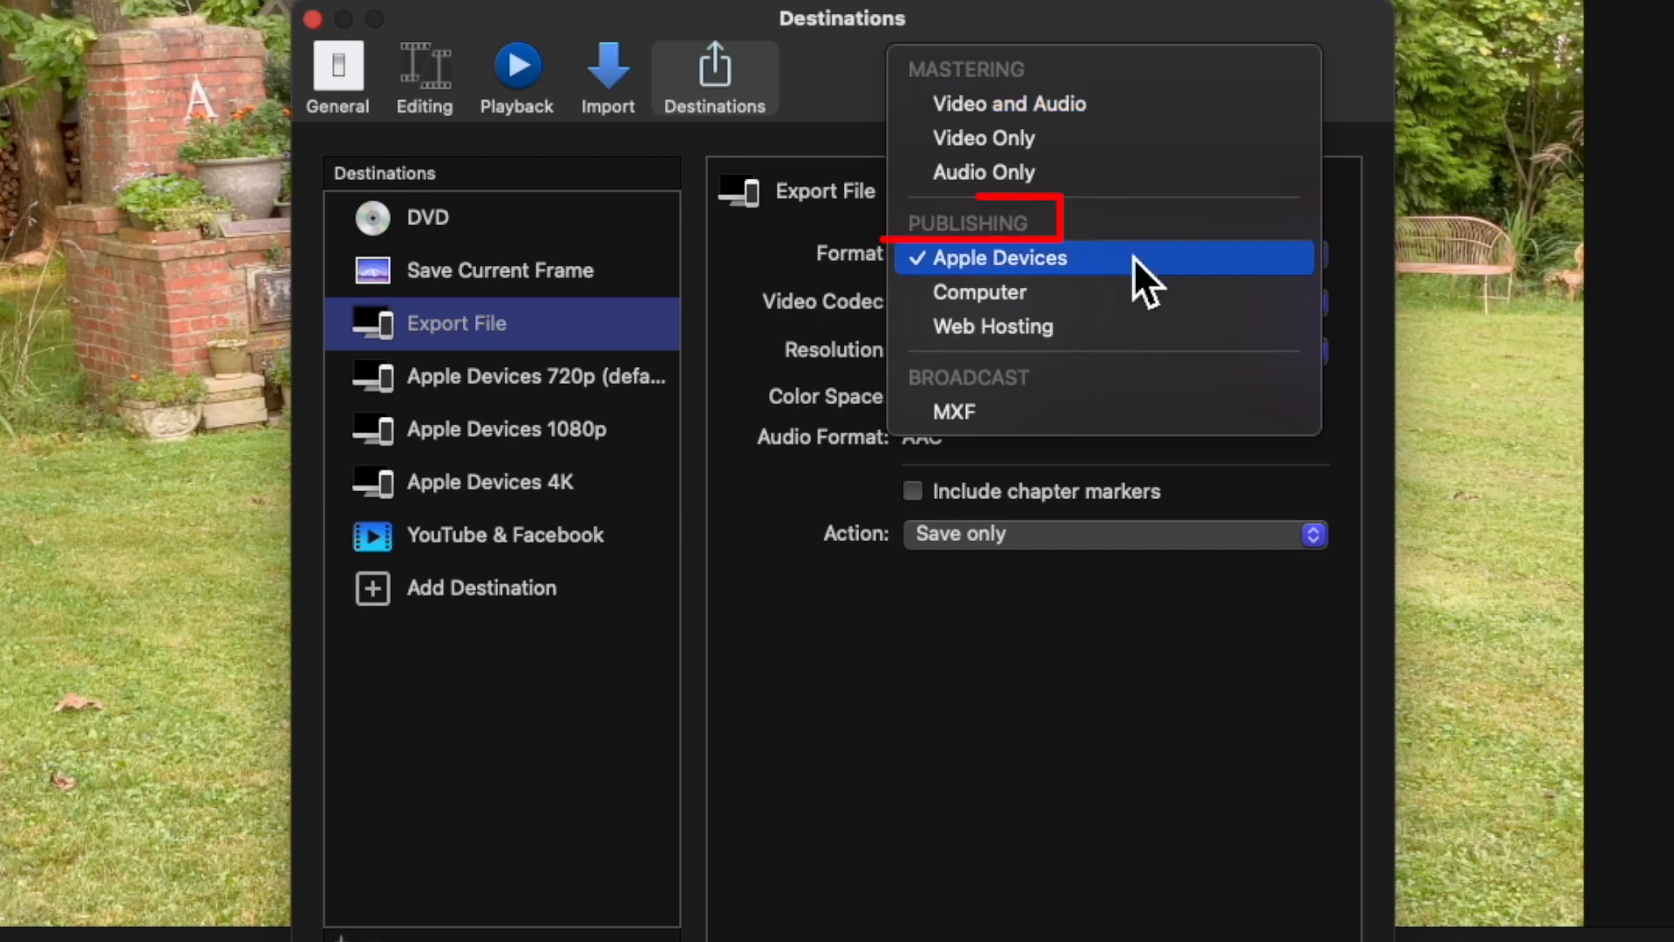
pyautogui.moveTo(1142, 311)
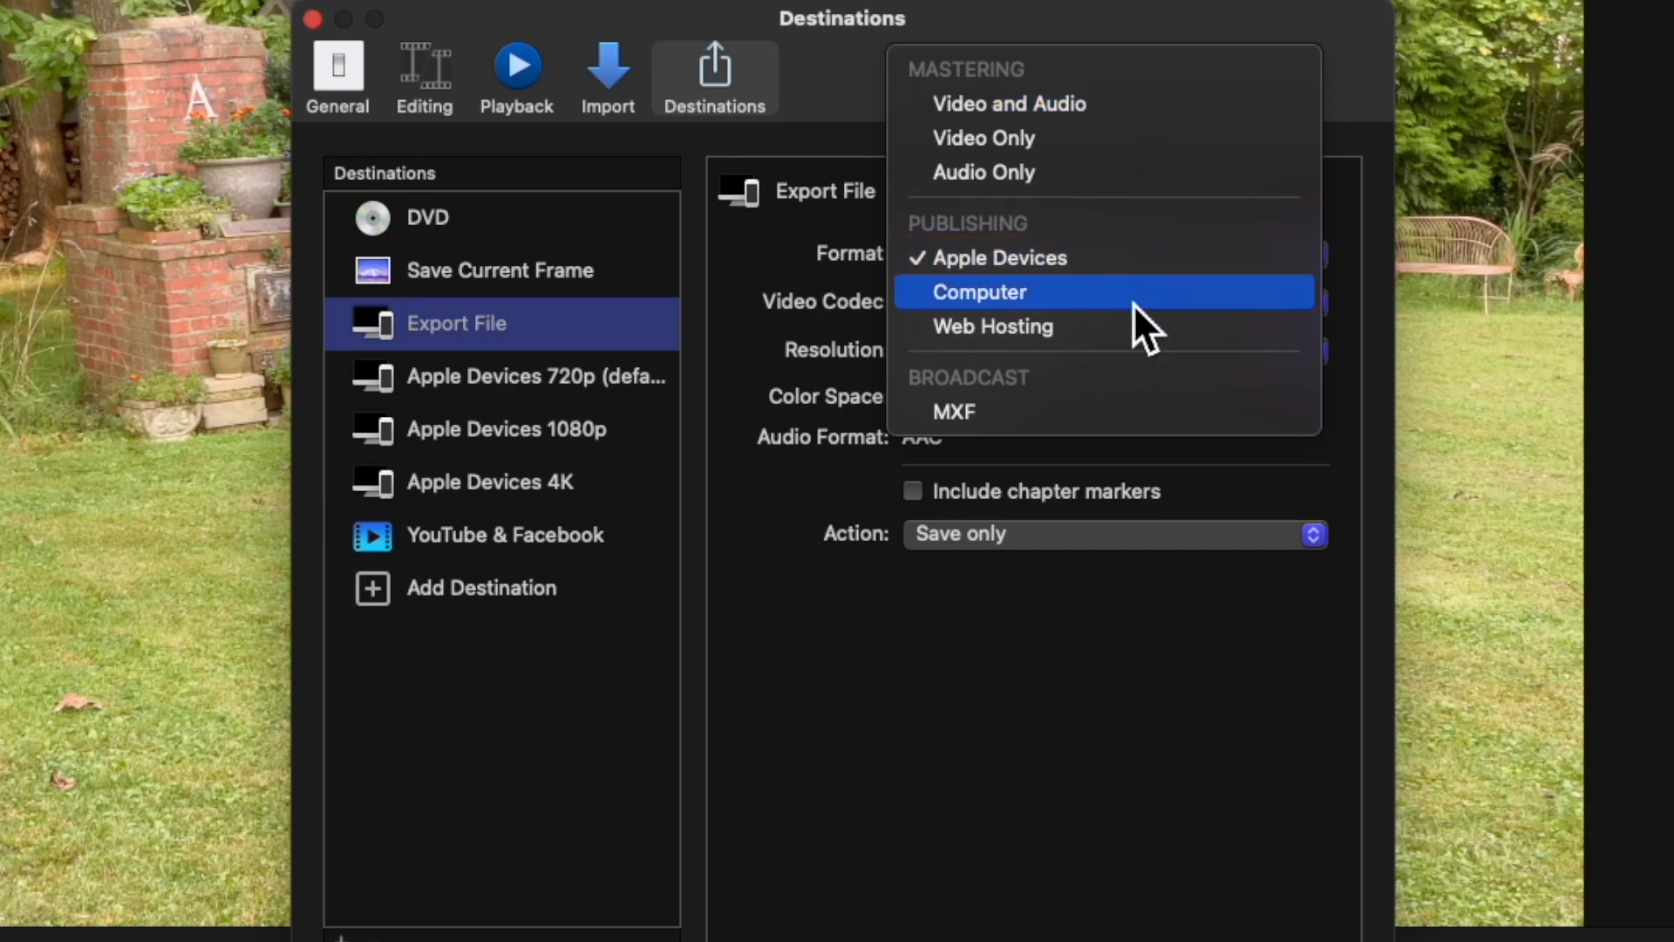
pyautogui.moveTo(1142, 311)
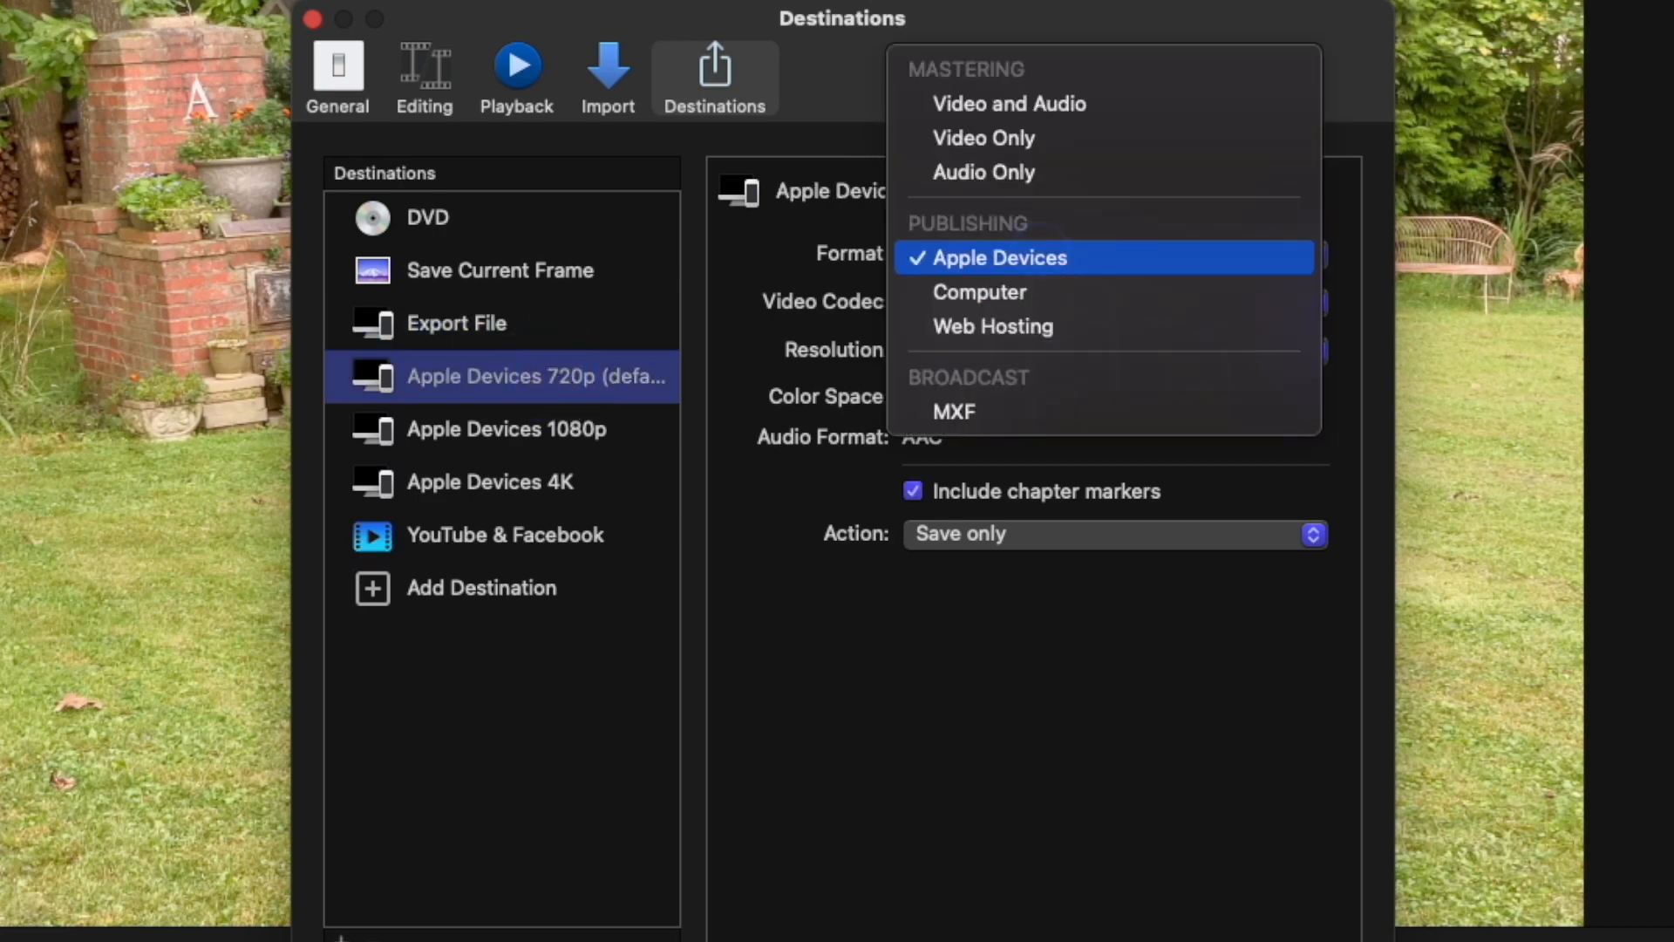
pyautogui.moveTo(1100, 172)
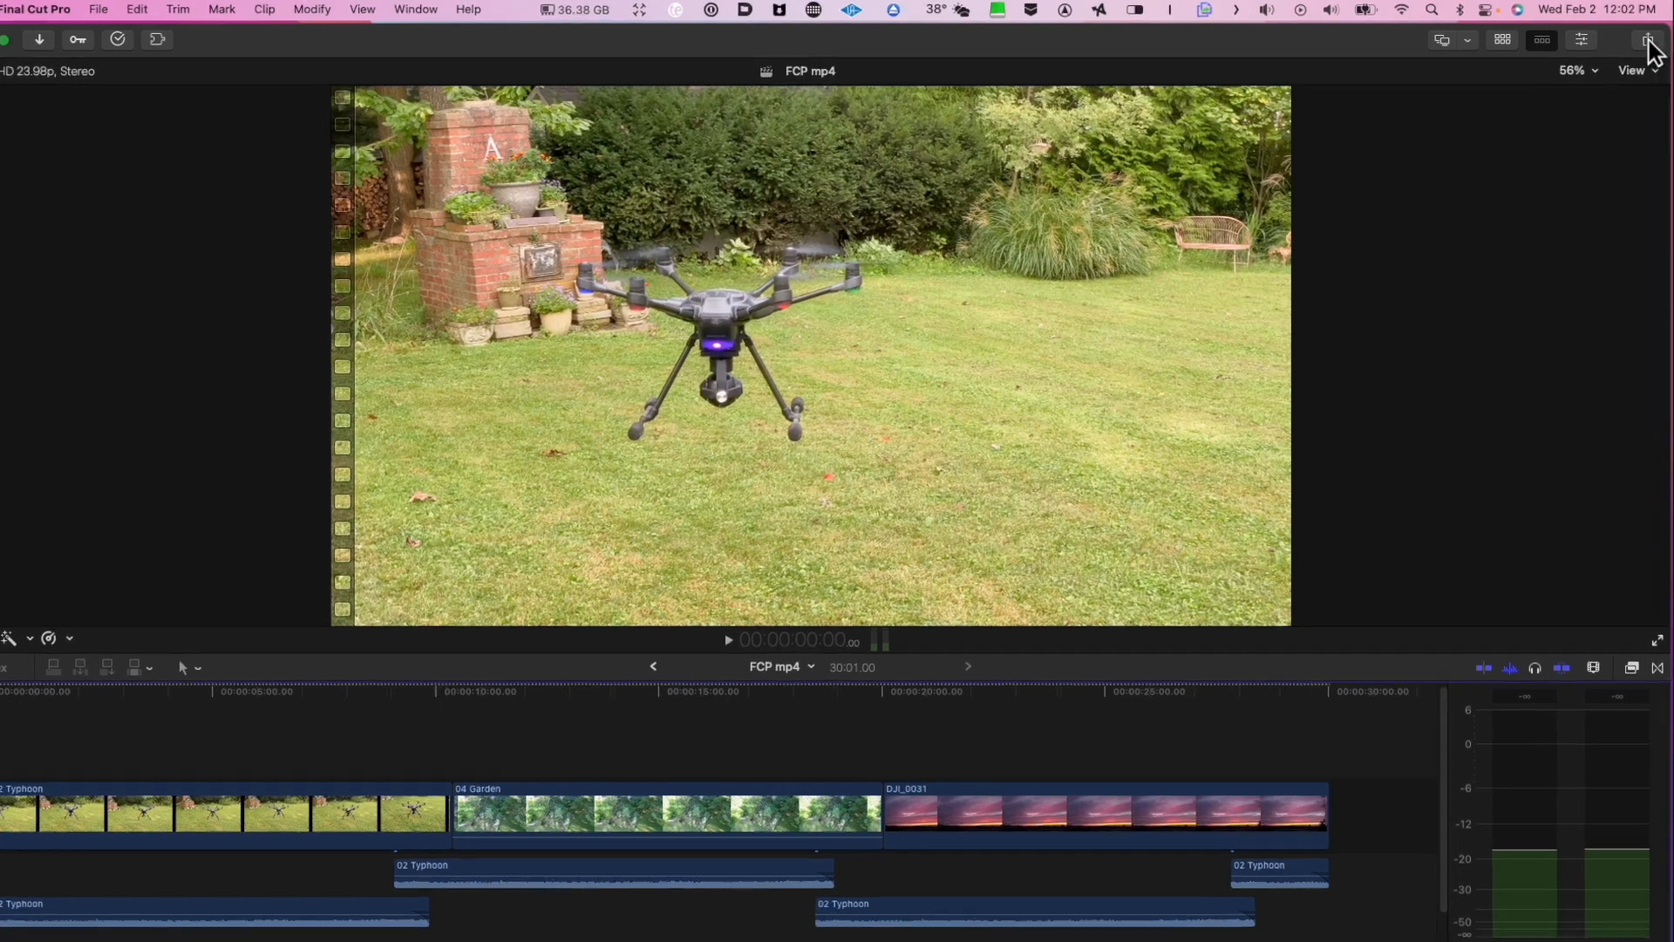
# Step: Share the timeline to Apple Devices 1080p, listing a 1920 x 1080 .m4v output
pyautogui.click(1648, 40)
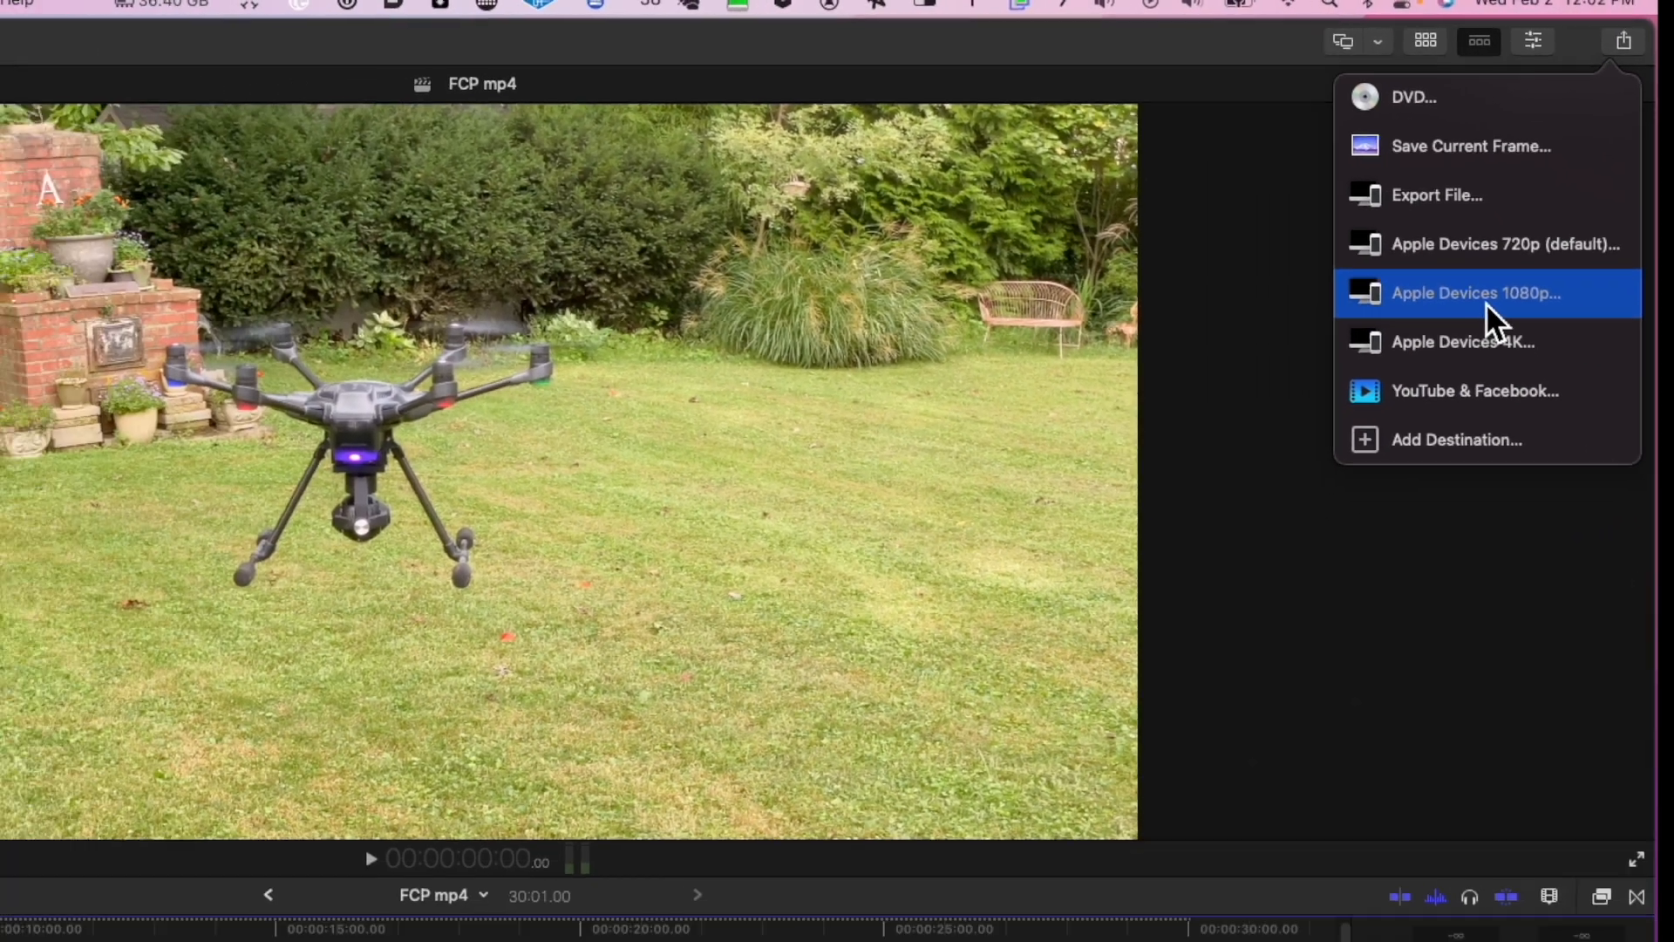
pyautogui.click(1475, 293)
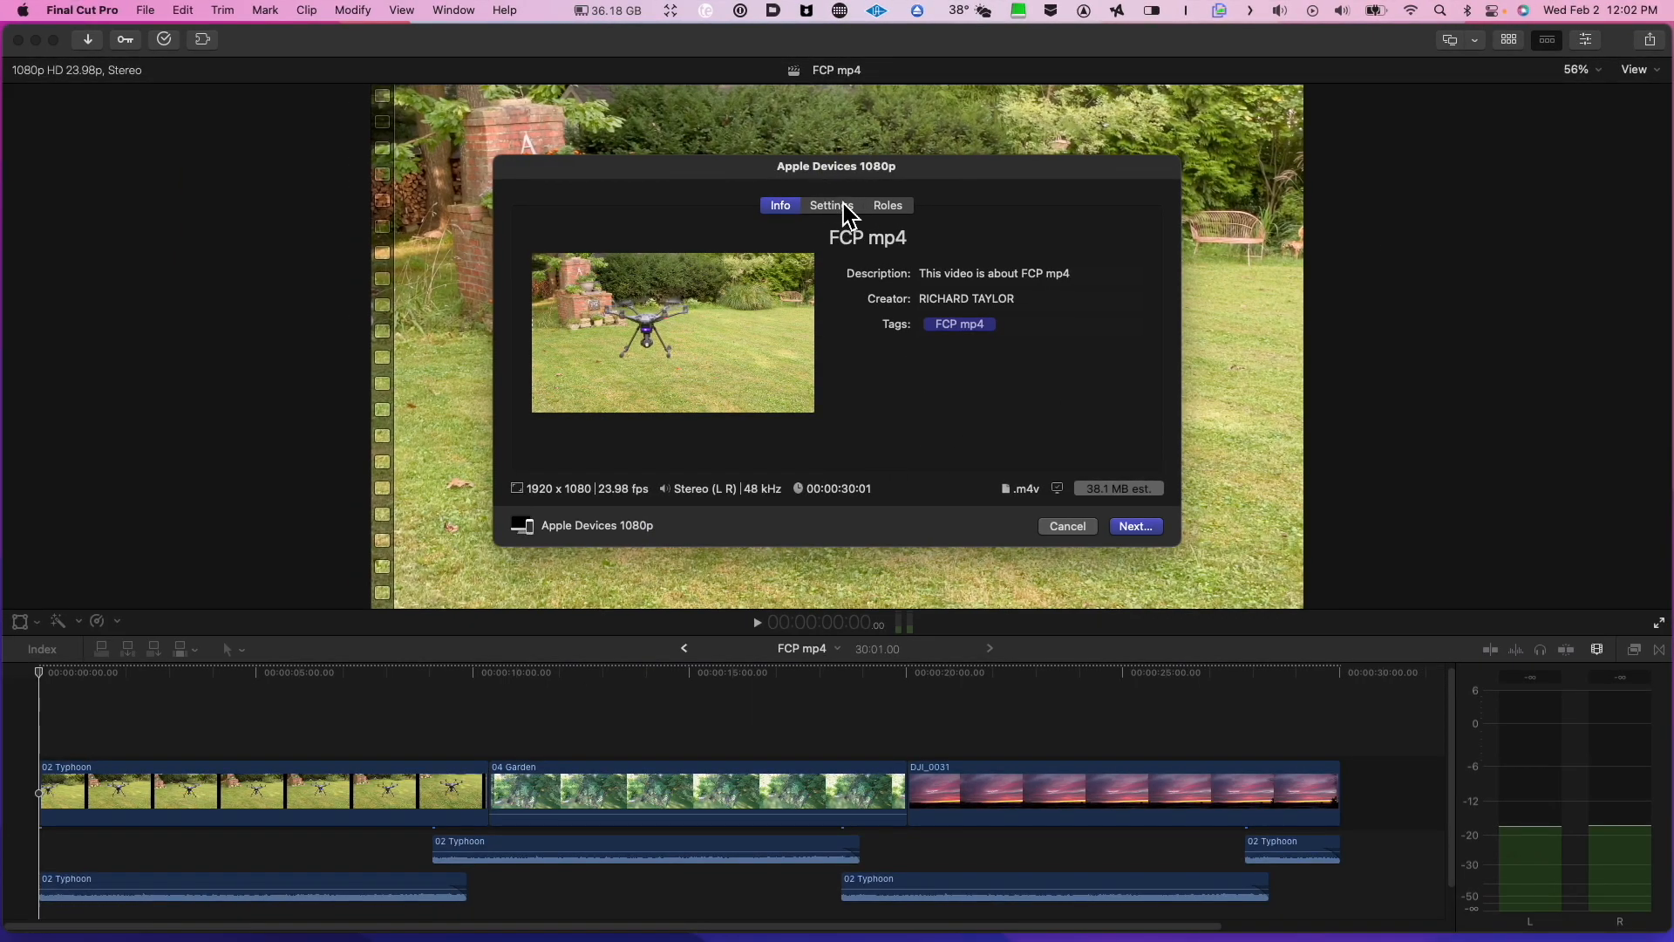
# Step: In the share Settings, set Format to Computer for a 76.1 MB .mp4 output
pyautogui.click(830, 206)
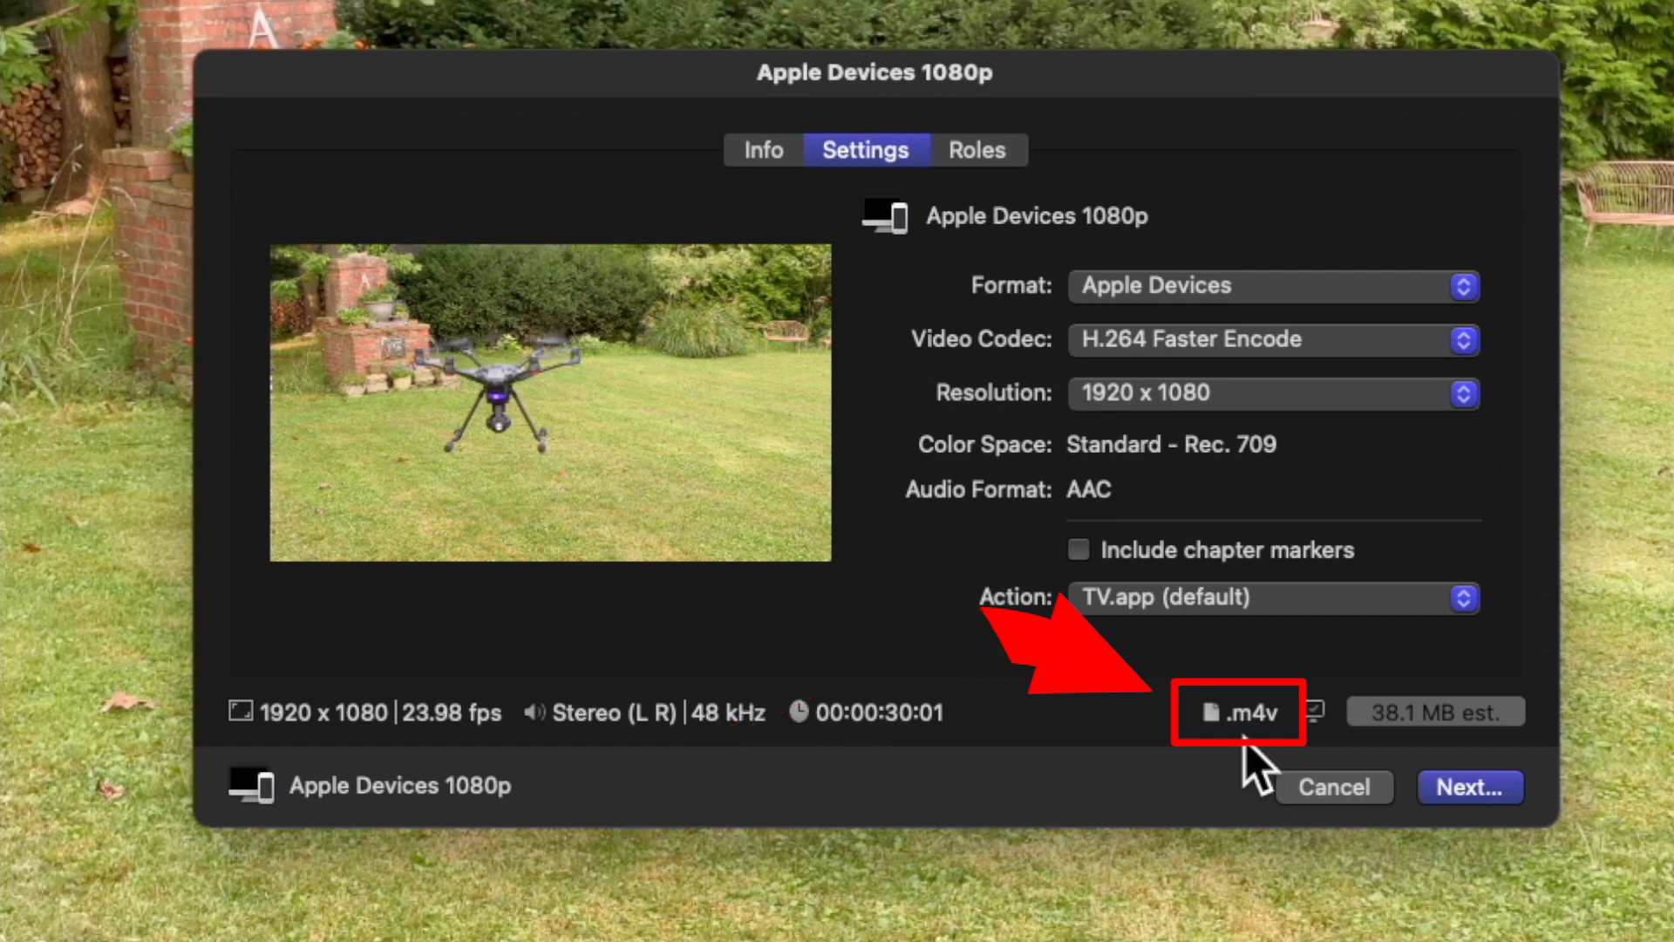
pyautogui.moveTo(1238, 711)
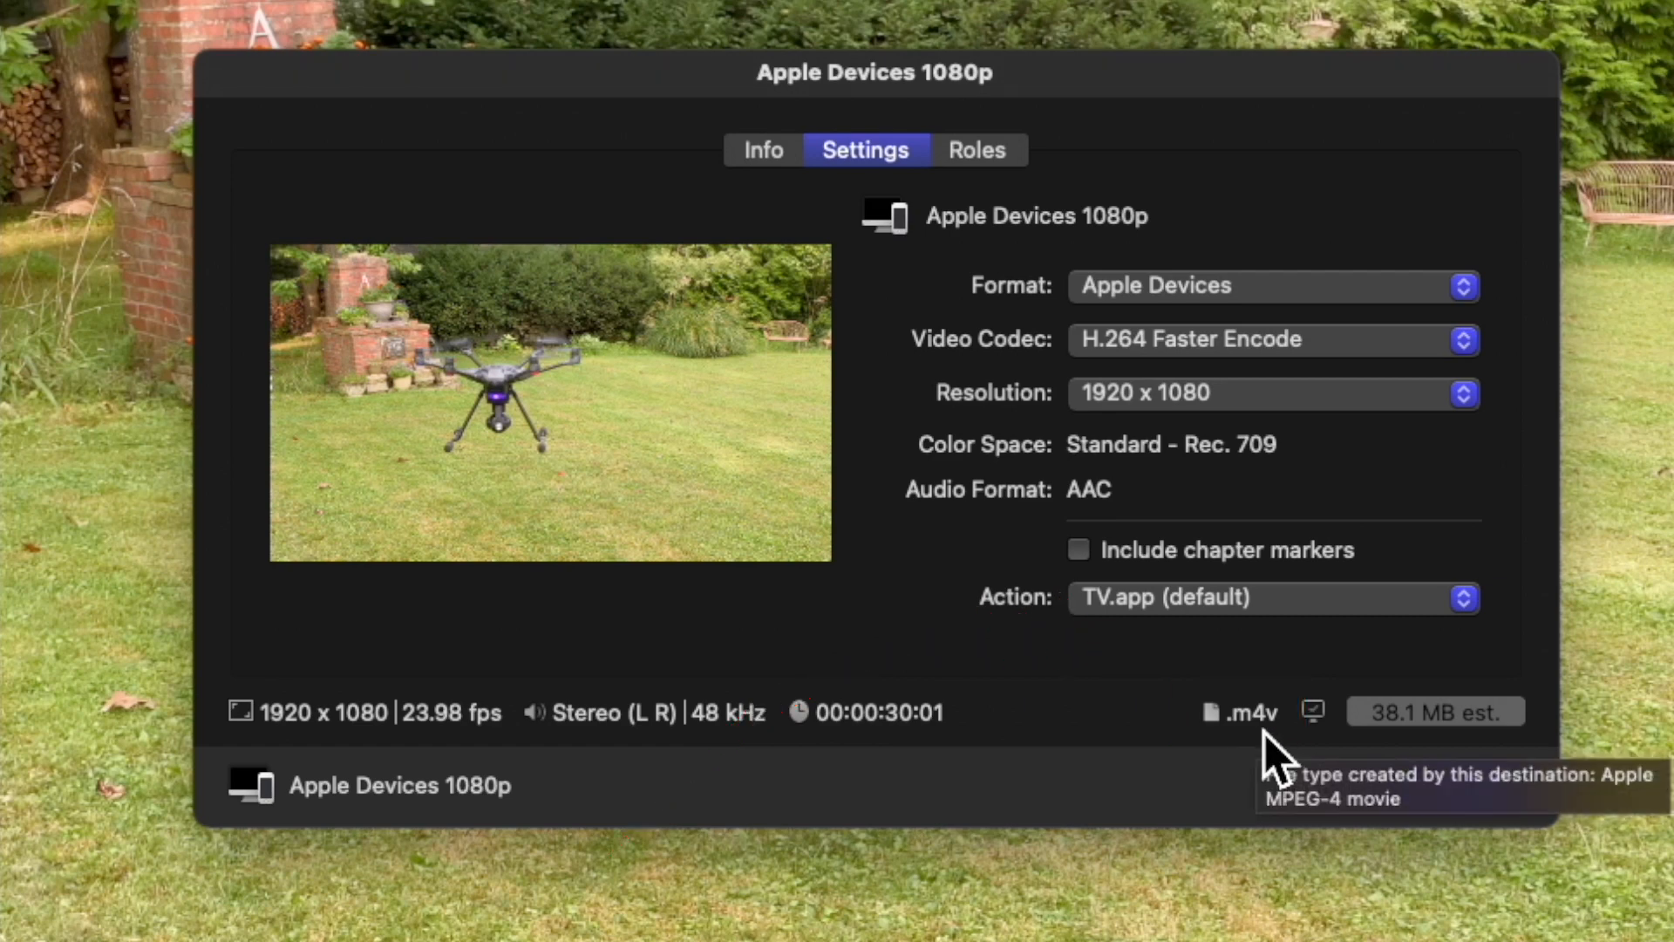
pyautogui.moveTo(1289, 748)
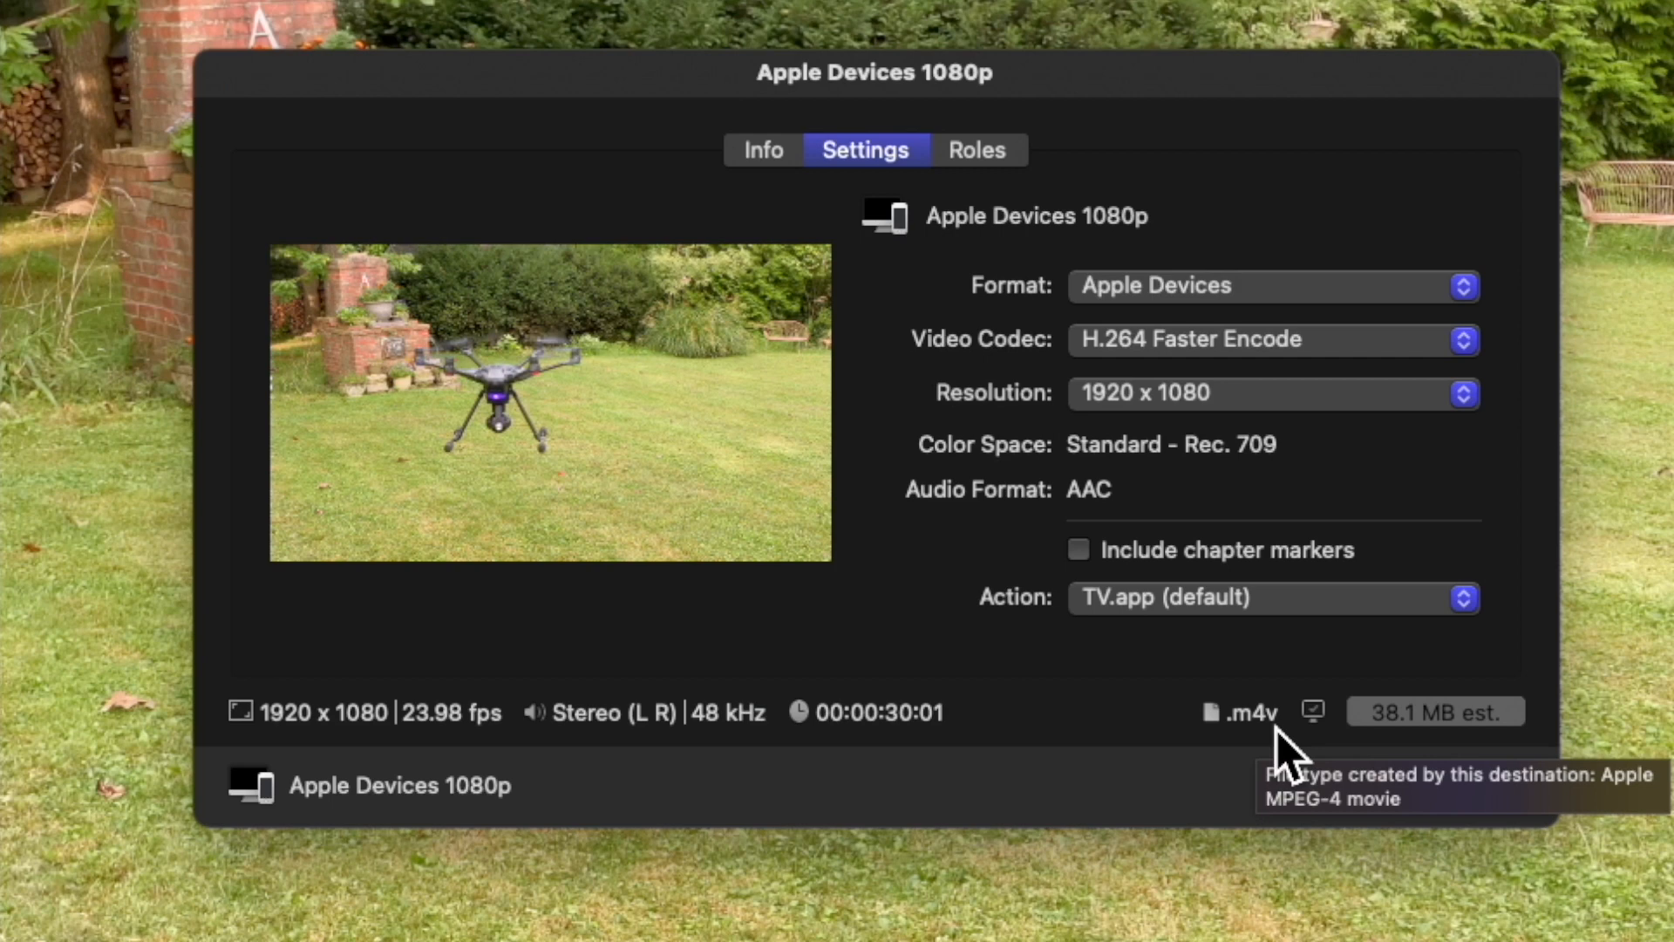
pyautogui.click(1268, 284)
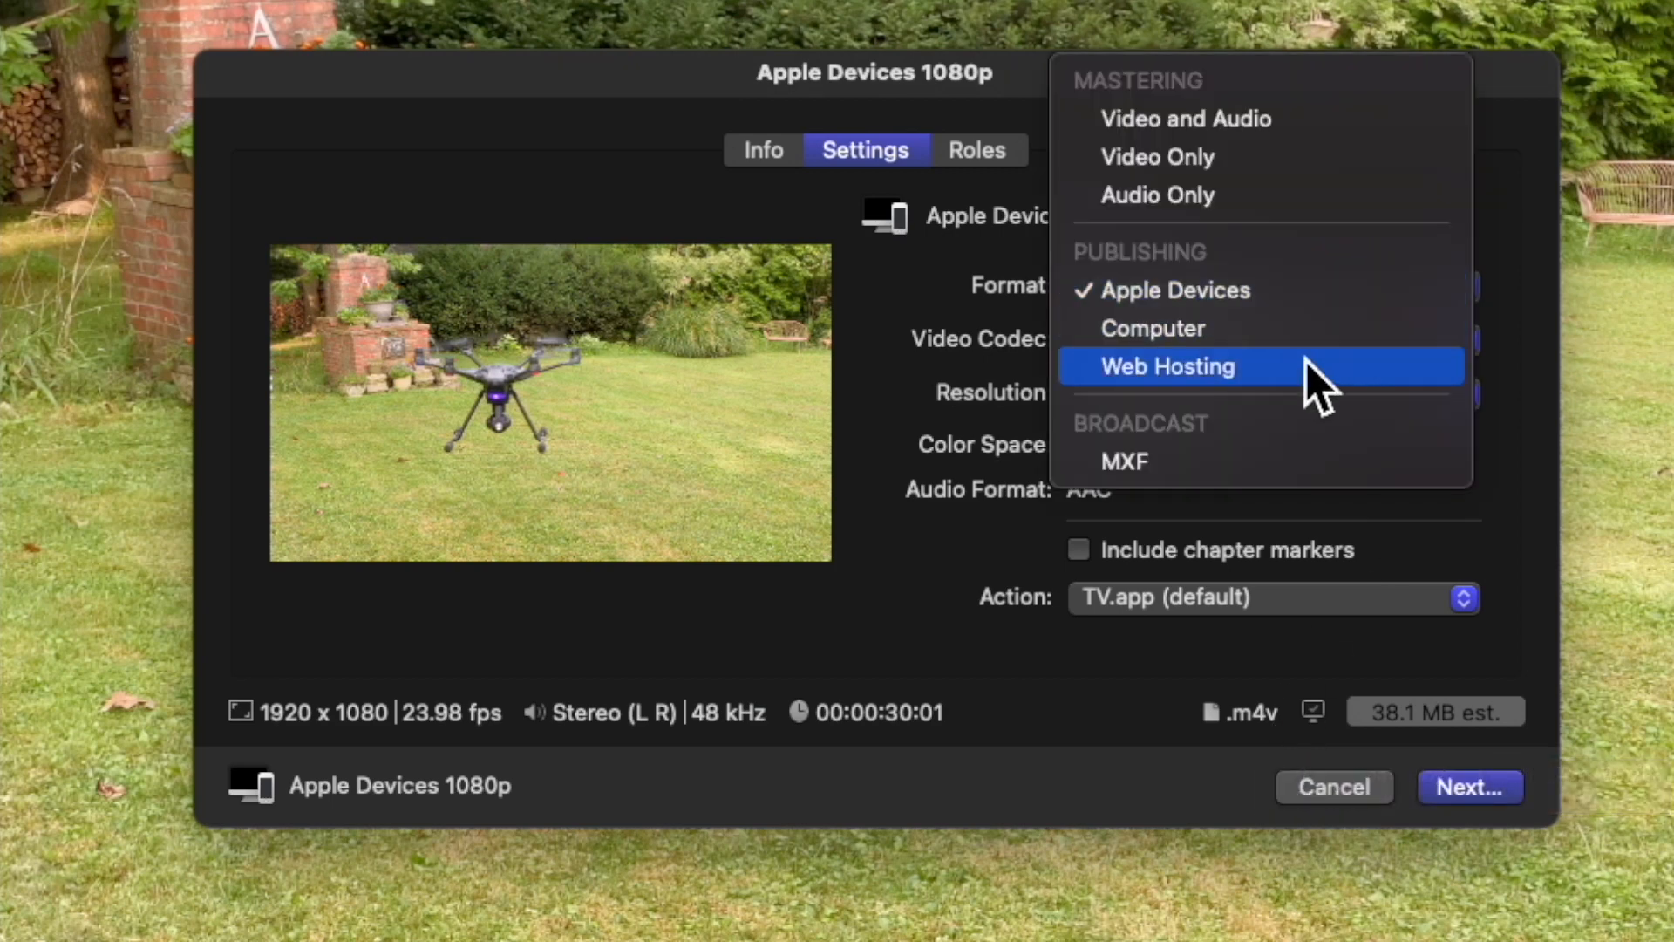
pyautogui.click(1151, 328)
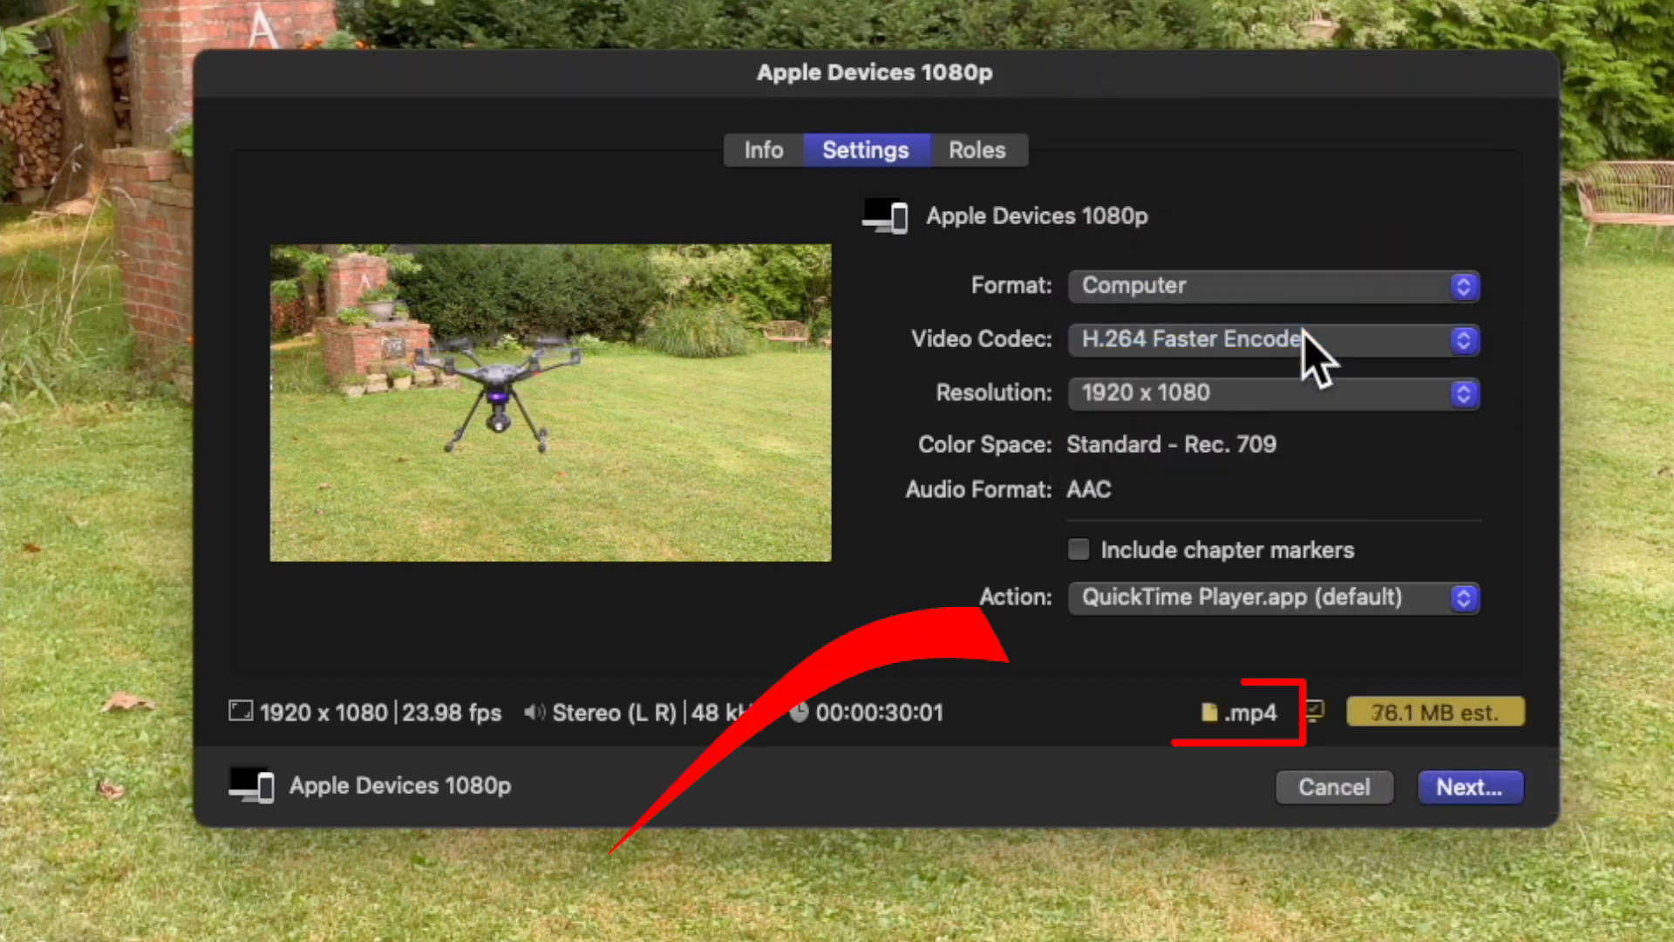